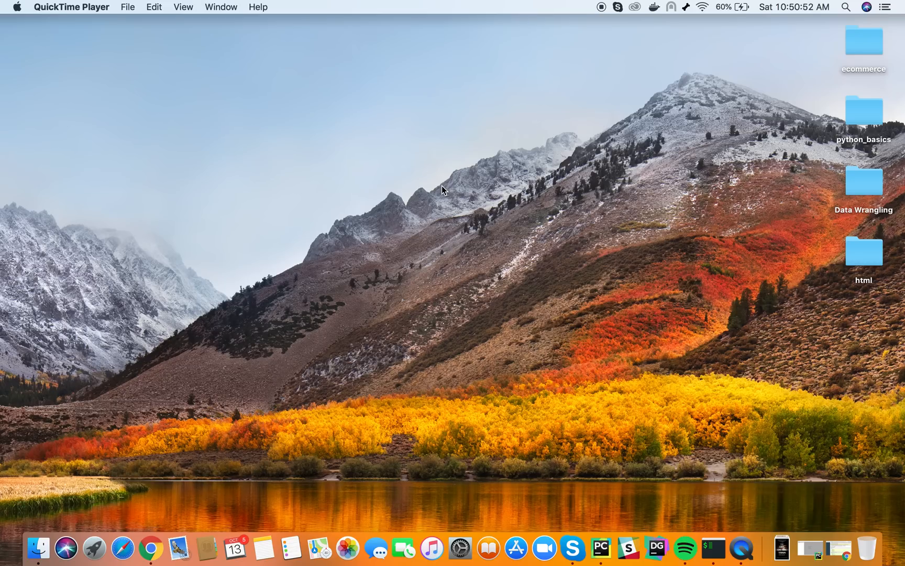
mouse_move(581, 469)
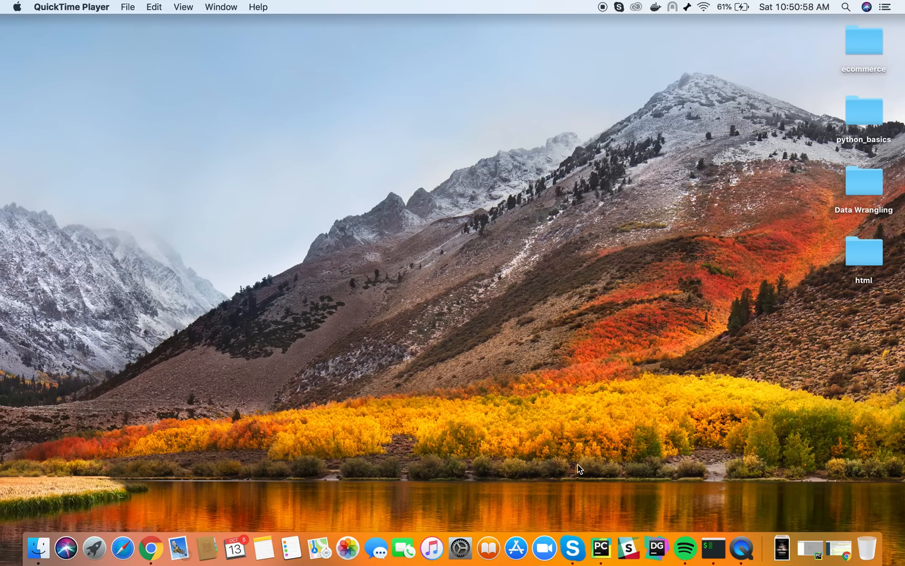
mouse_move(600, 545)
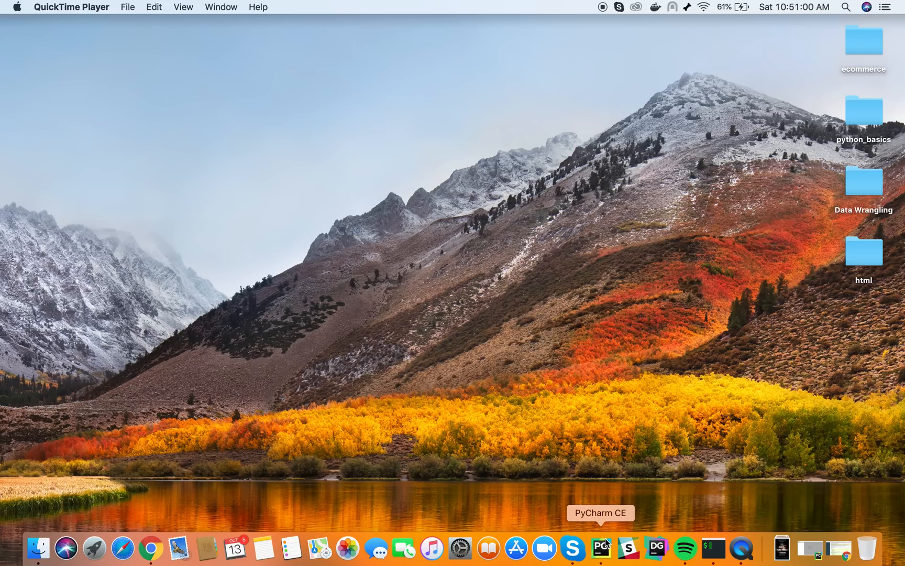
Create an empty Python file named print.py in the python_basics project
left_click(600, 547)
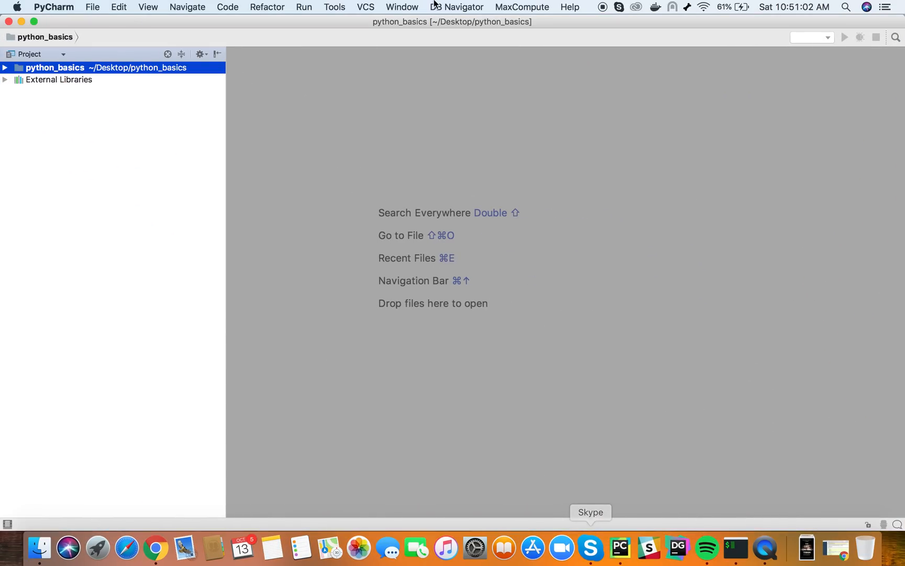
right_click(55, 67)
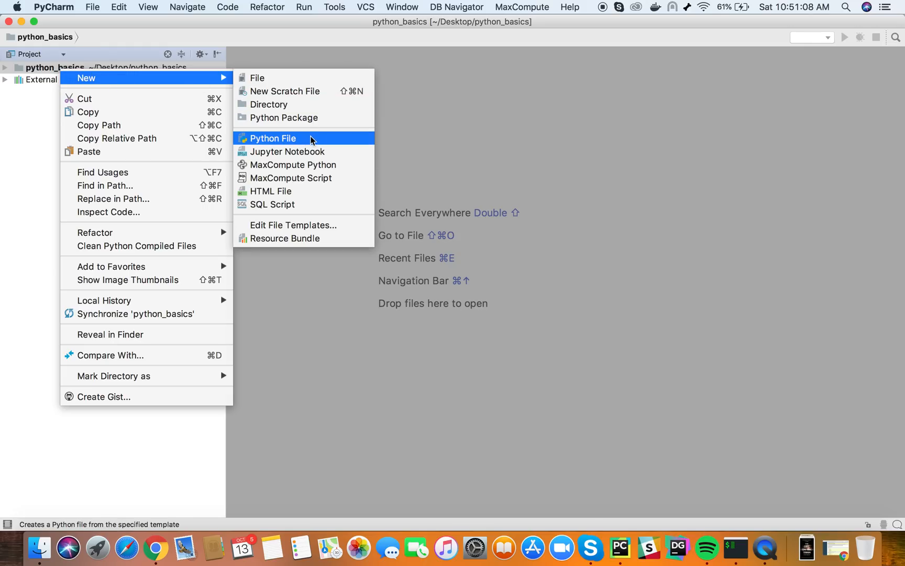
left_click(272, 138)
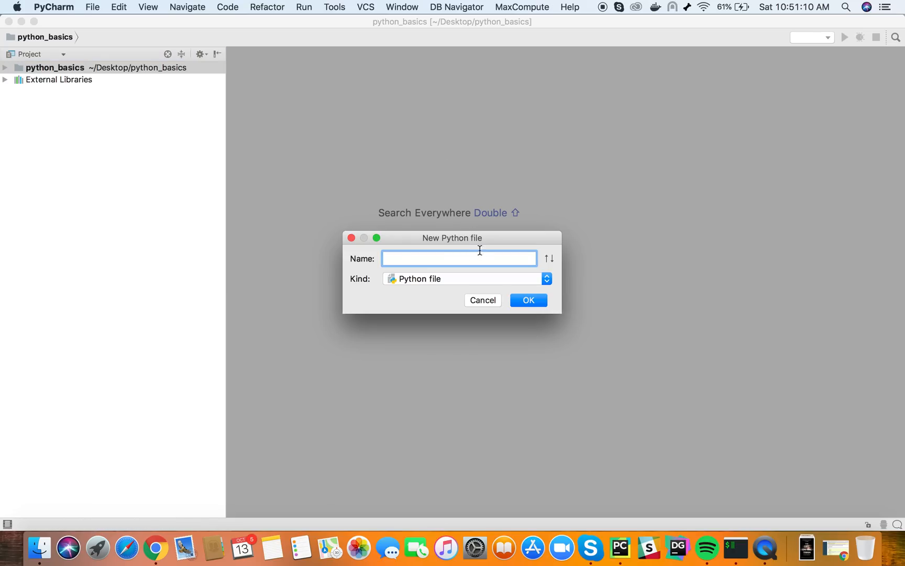
type("prin")
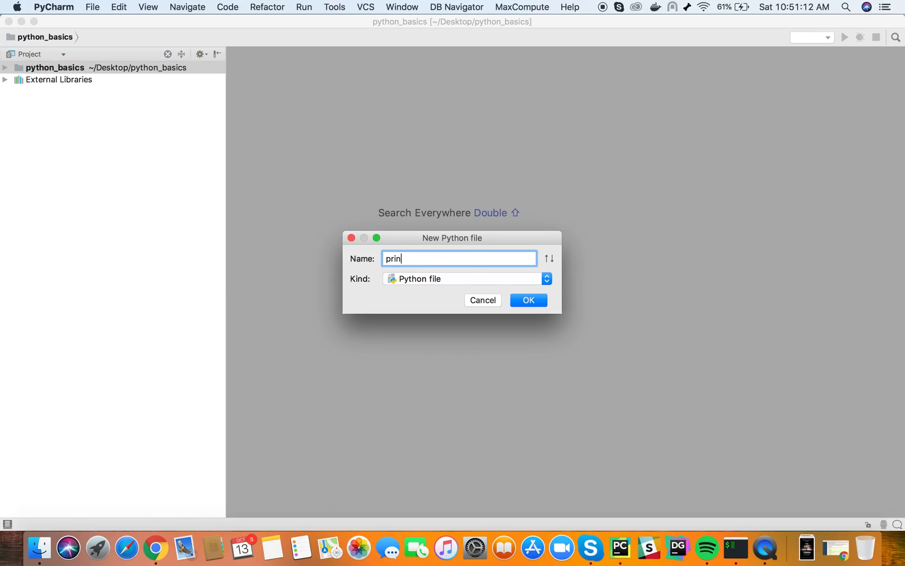
left_click(528, 300)
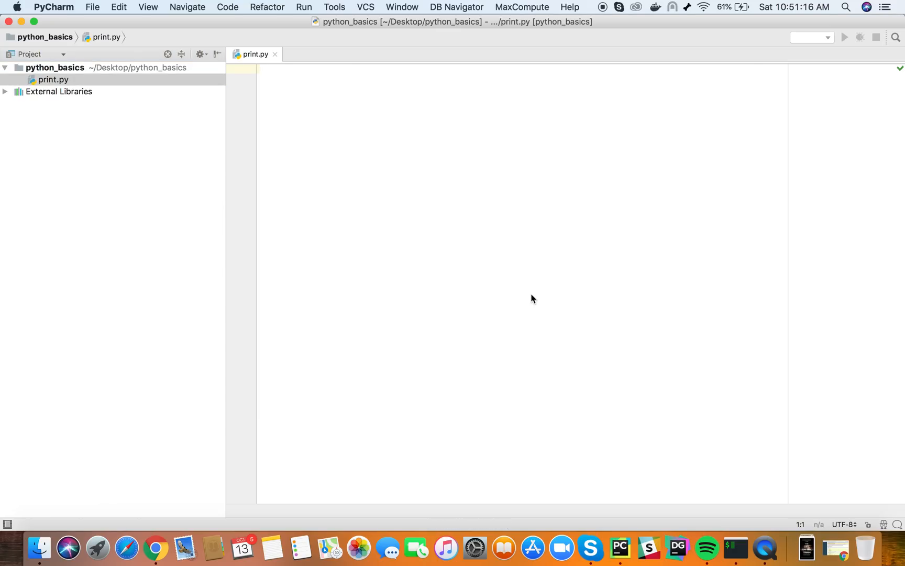
Write print("Hello World !!") in print.py and run the script
type("print(")
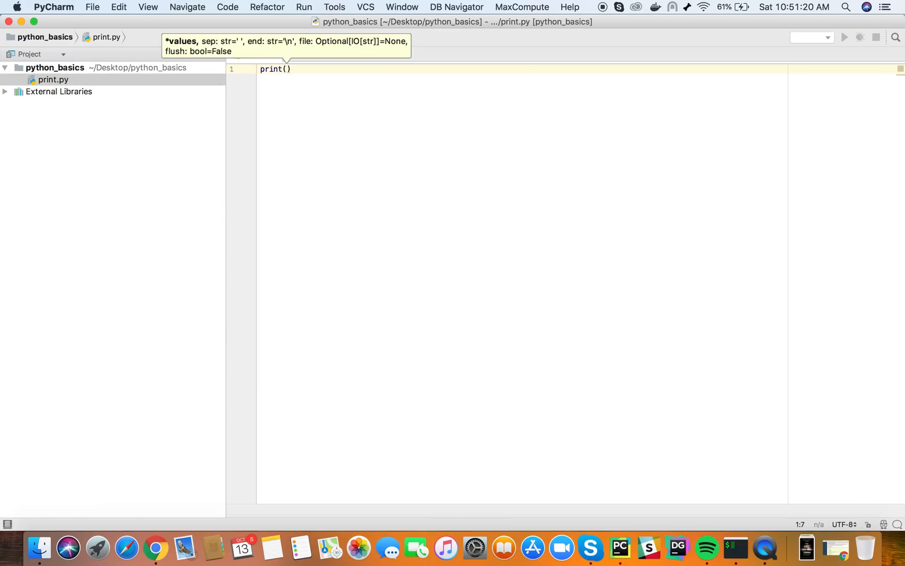
type("\"Hello")
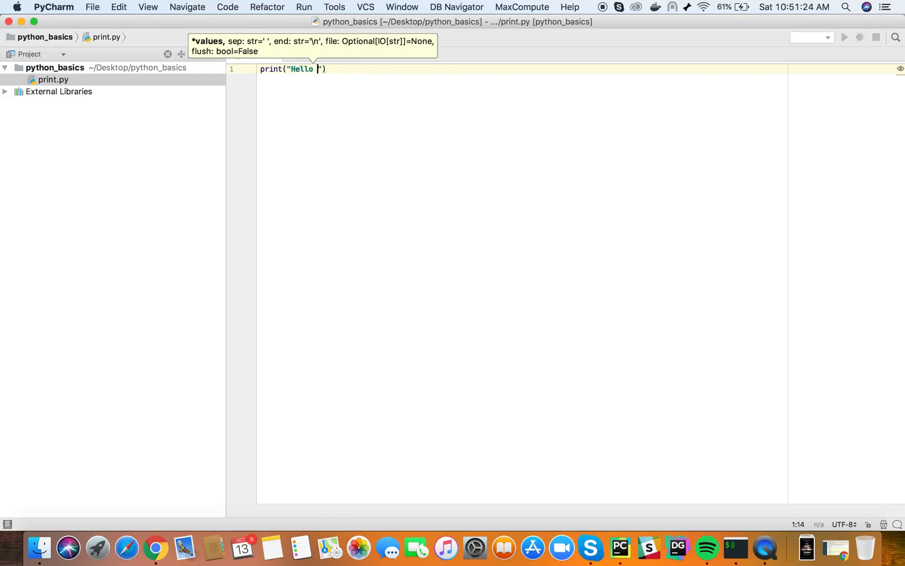
type("World !!")
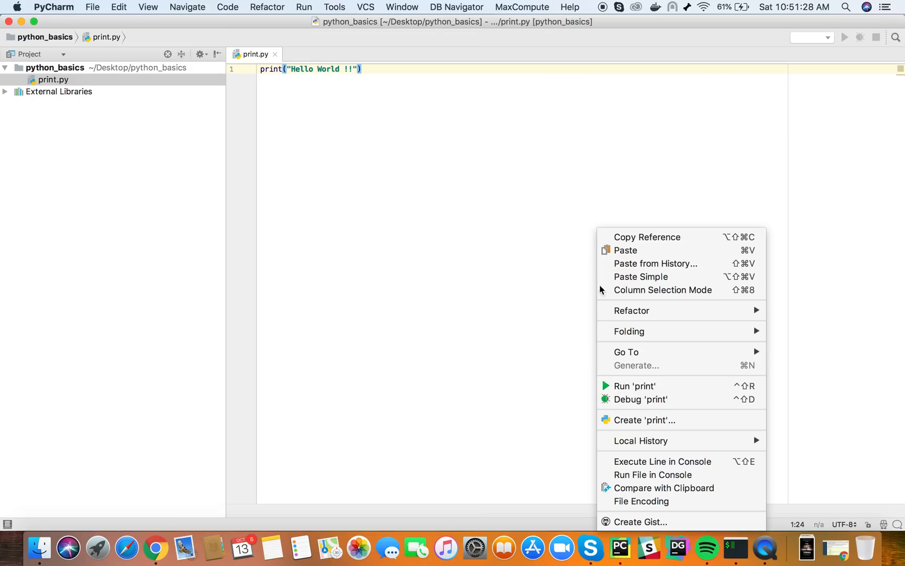
left_click(635, 385)
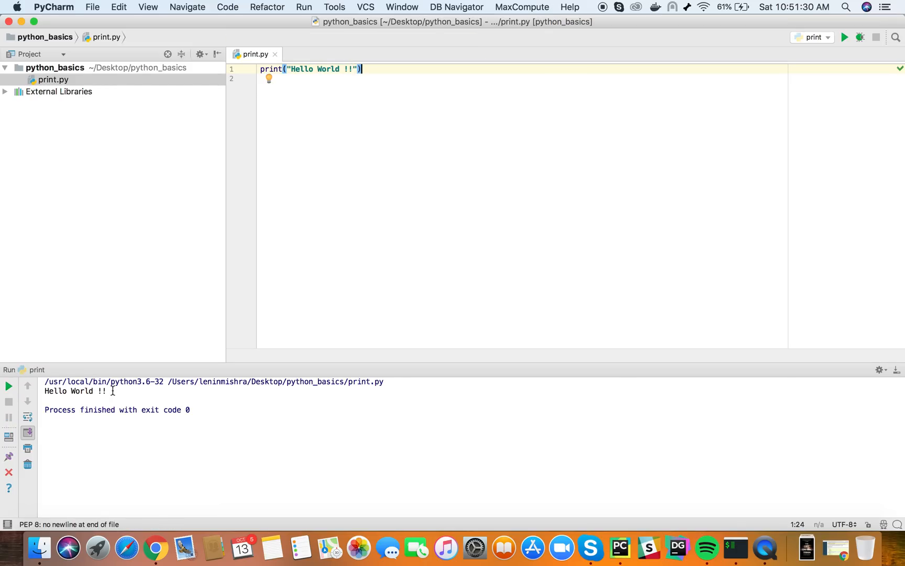
mouse_move(90, 398)
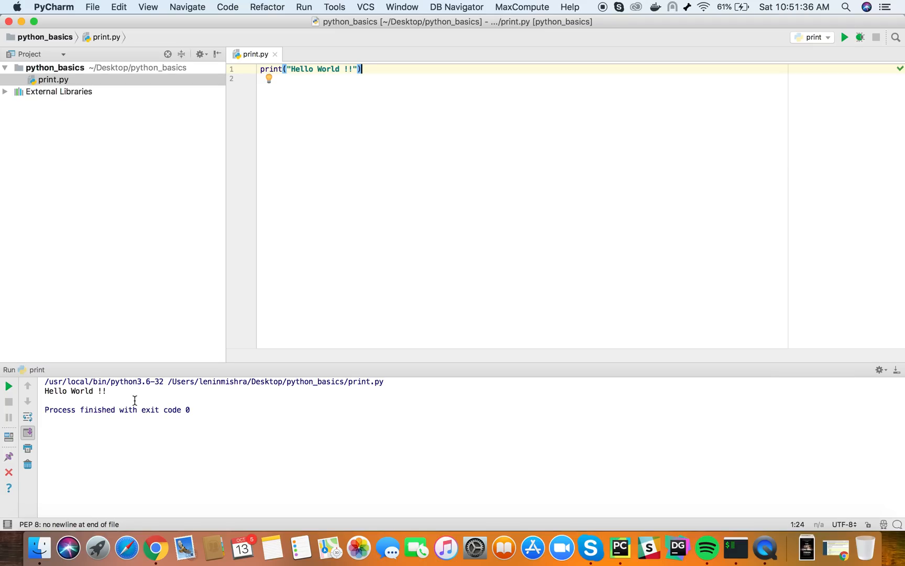
mouse_move(279, 68)
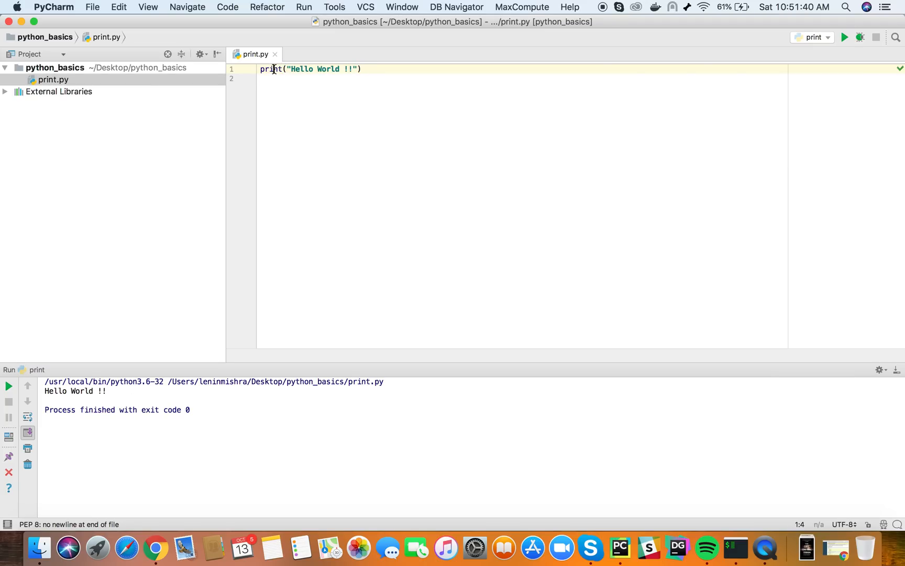
double_click(270, 69)
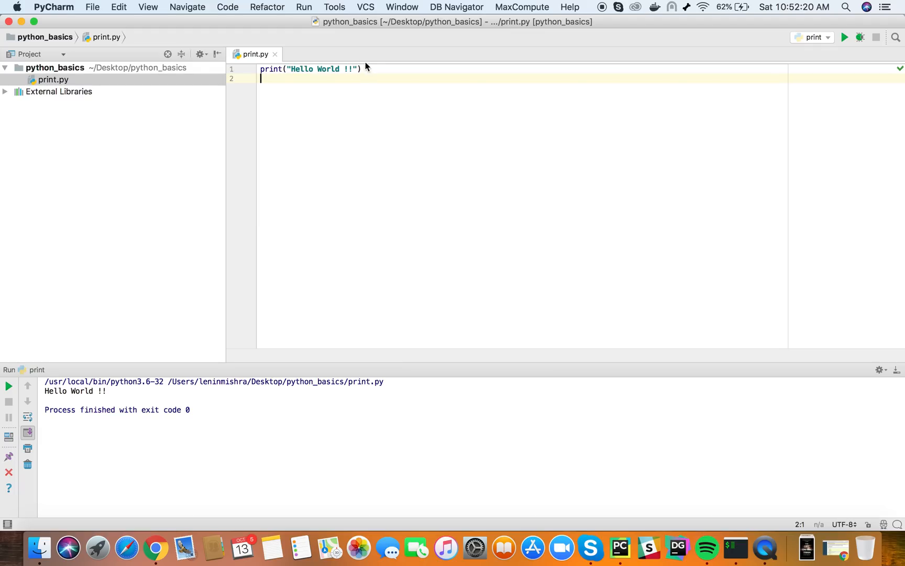
mouse_move(156, 546)
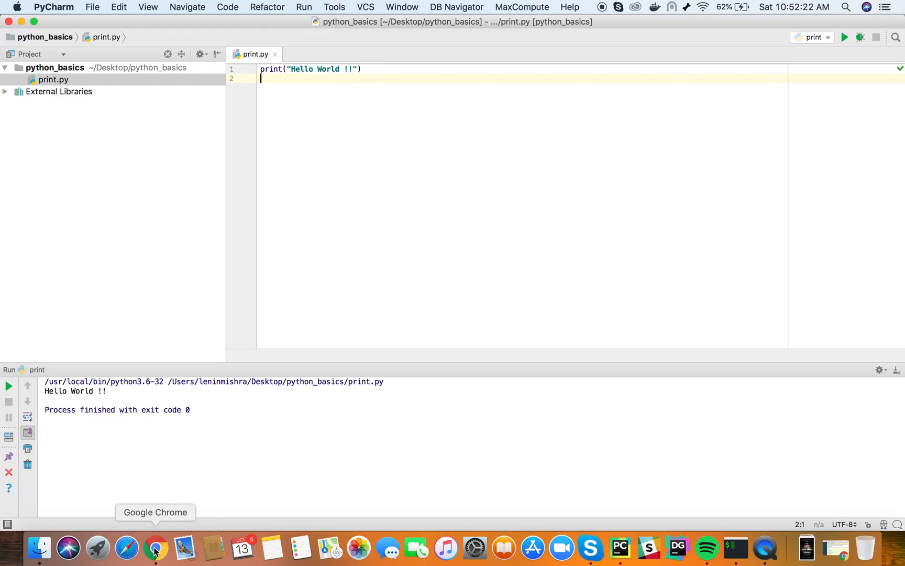
Scroll the Python docs in Chrome to the print() function entry
left_click(156, 547)
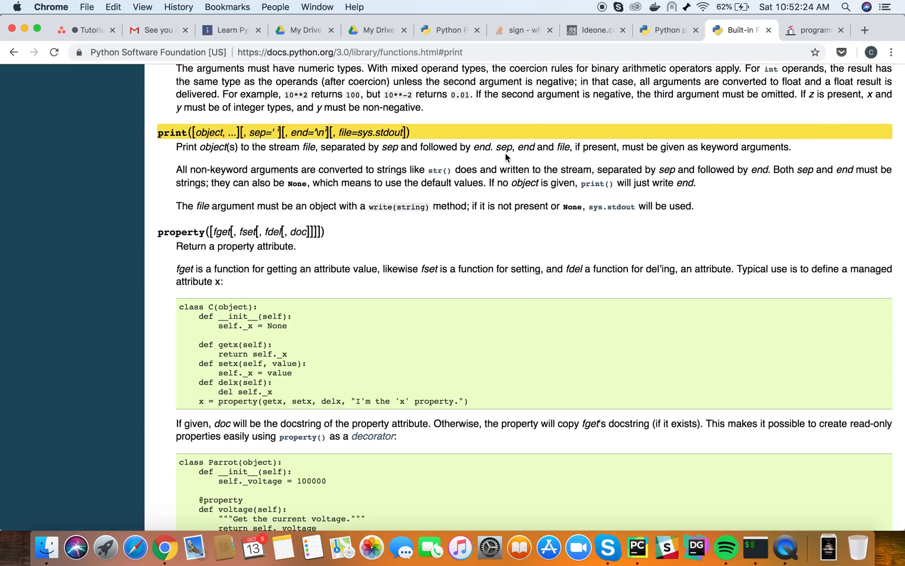
scroll("down", 3)
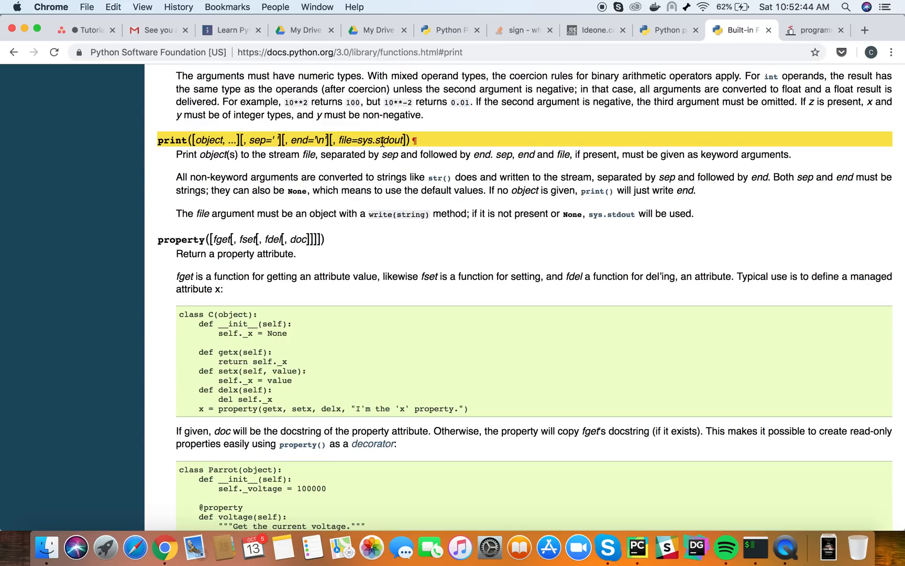
mouse_move(643, 536)
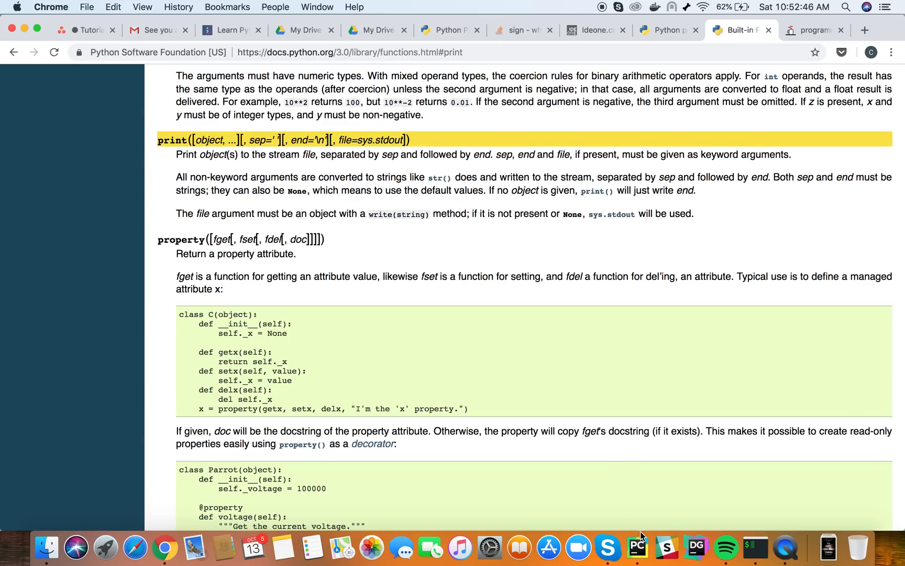
Start a docstring in print.py and check print's signature in the Chrome docs
left_click(637, 546)
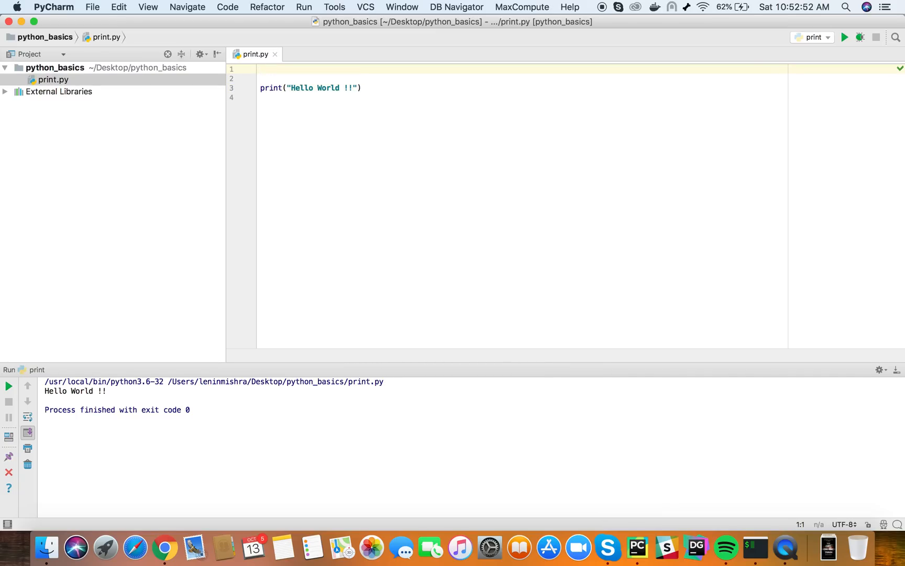
type("\"\"\"")
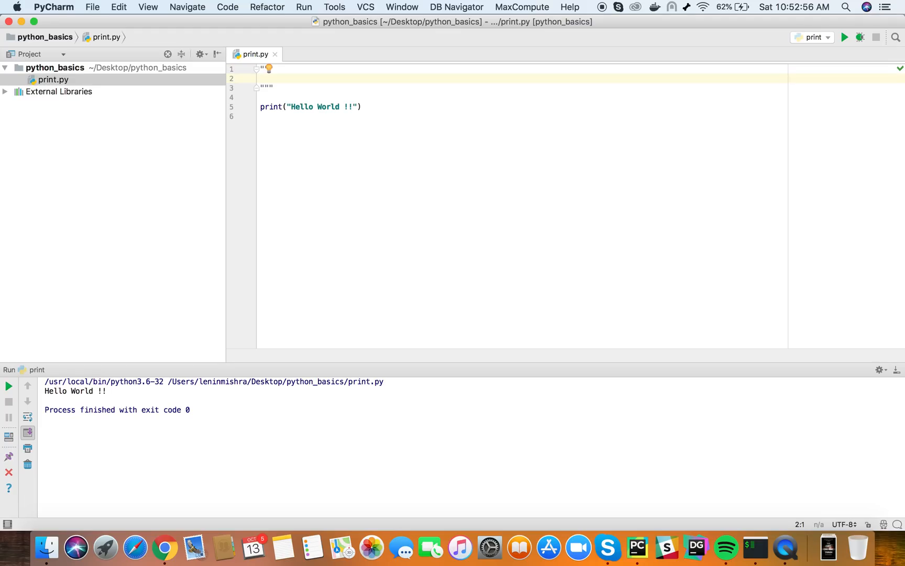
type("print(")
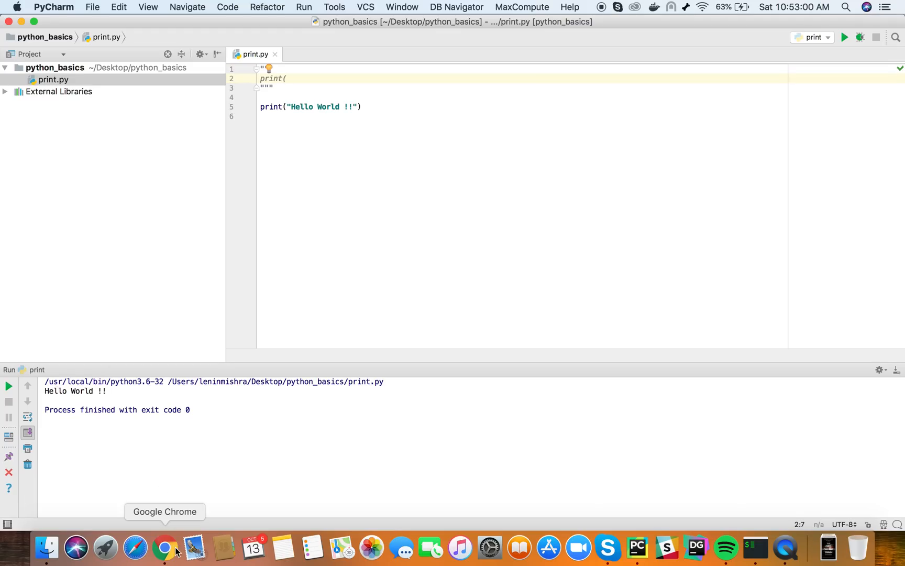
left_click(165, 546)
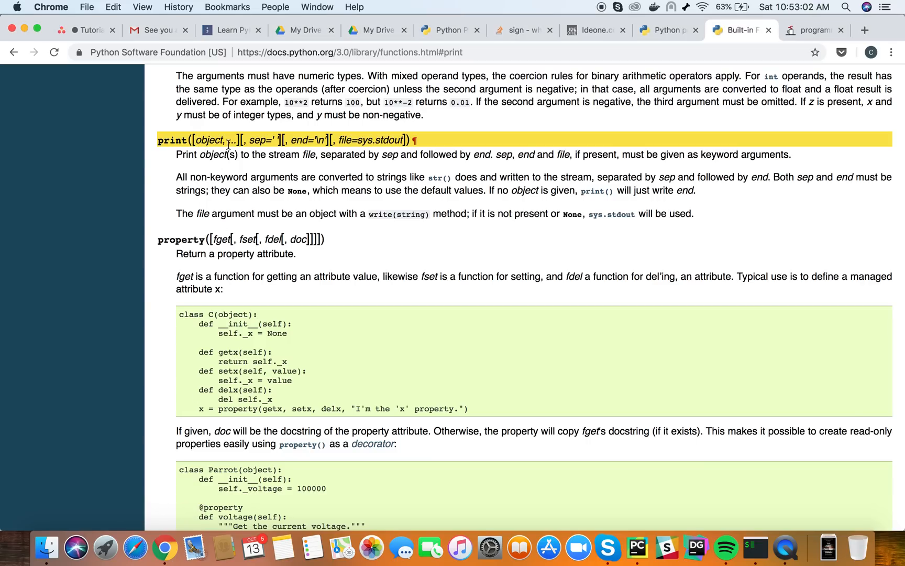
mouse_move(637, 545)
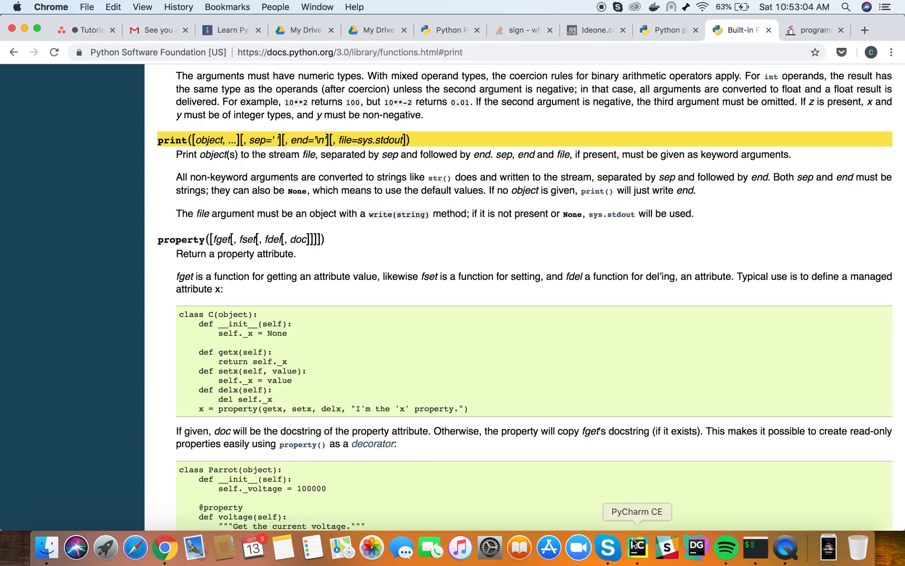
left_click(637, 547)
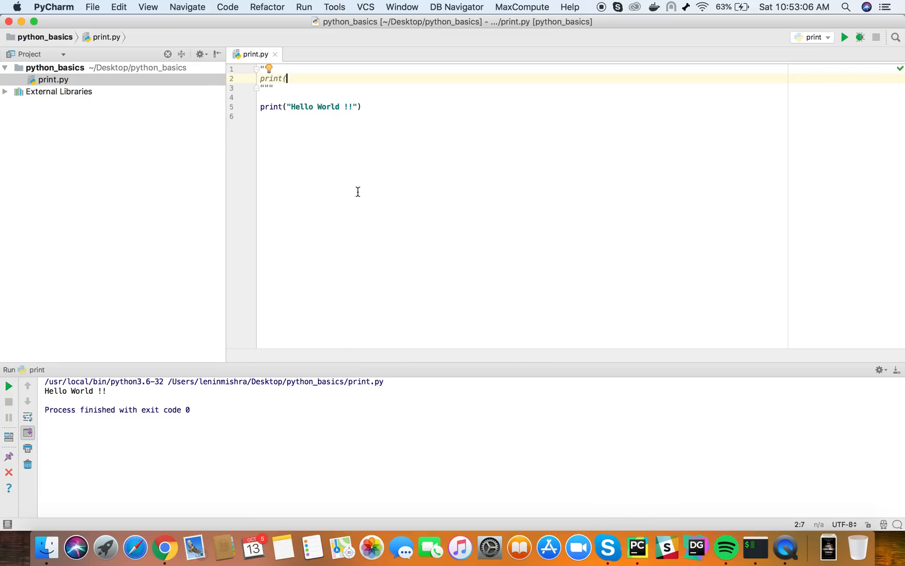
Type print(*objects, sep=' ', end='\n', file=sys.stdout) into the docstring
type("*objec")
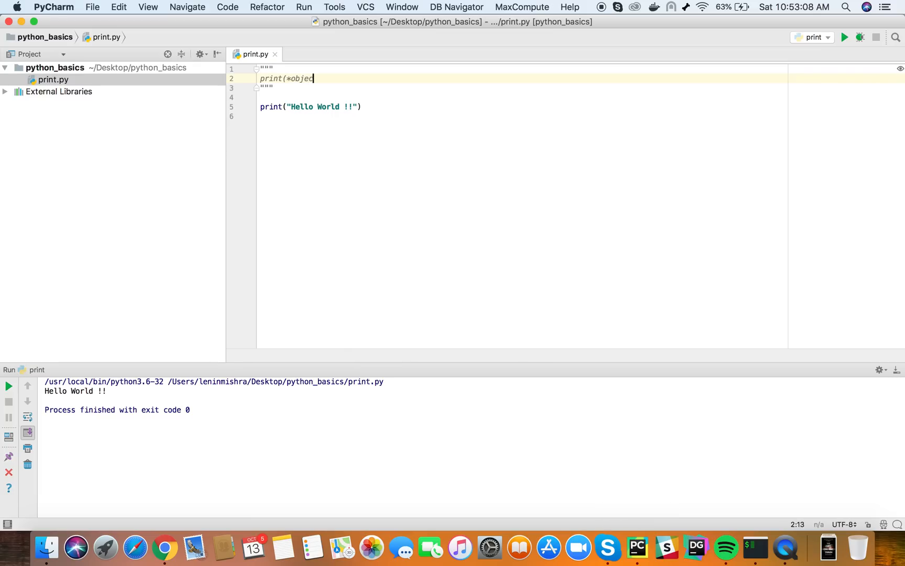
type("ts, s")
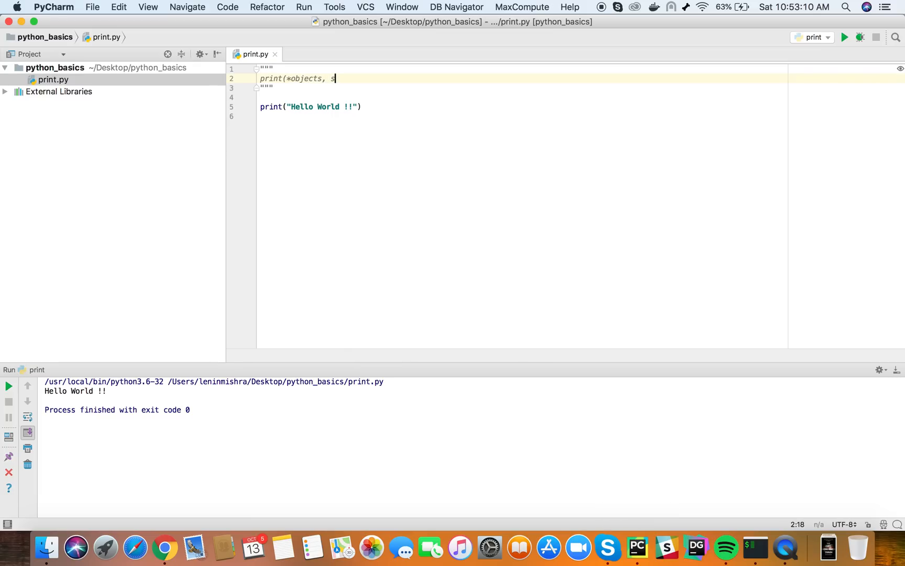
type("ep = '")
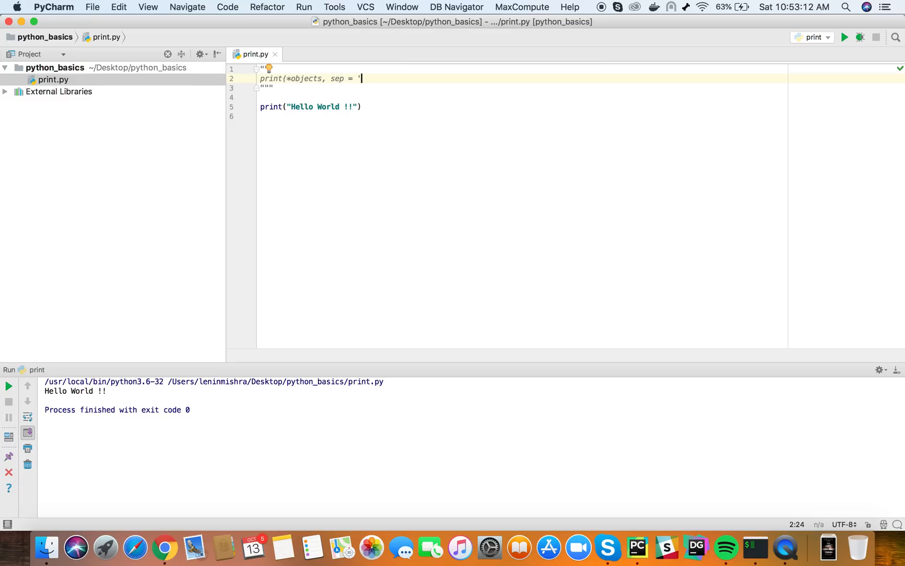
type("',")
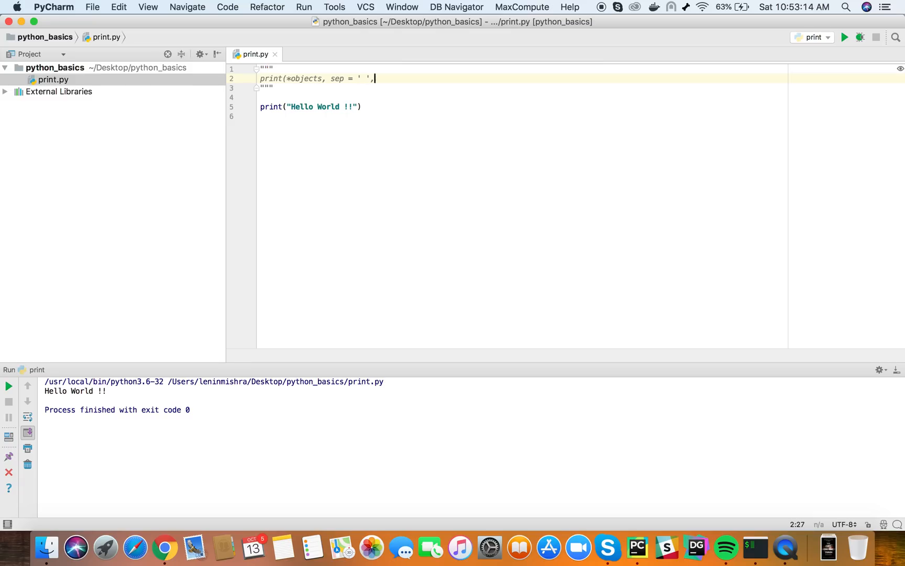
type("end =")
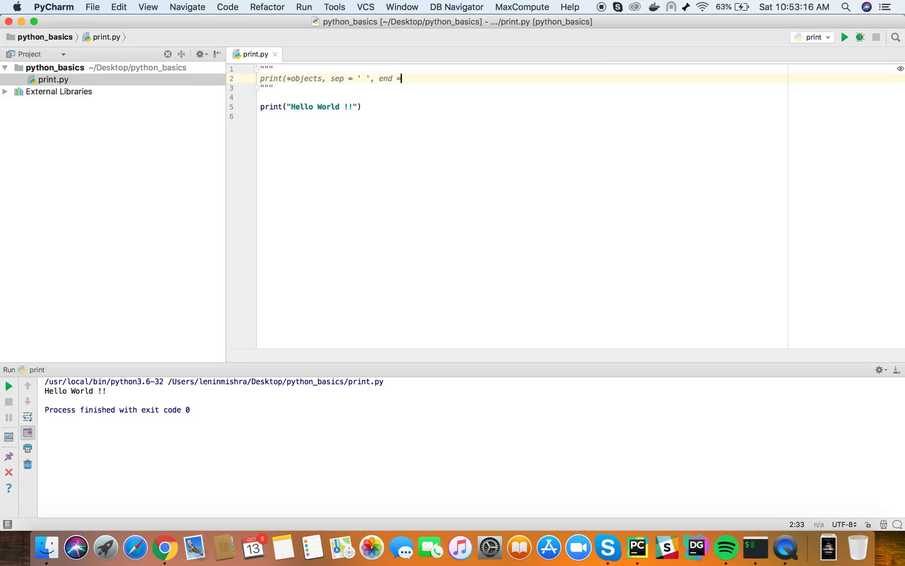
type("'\\")
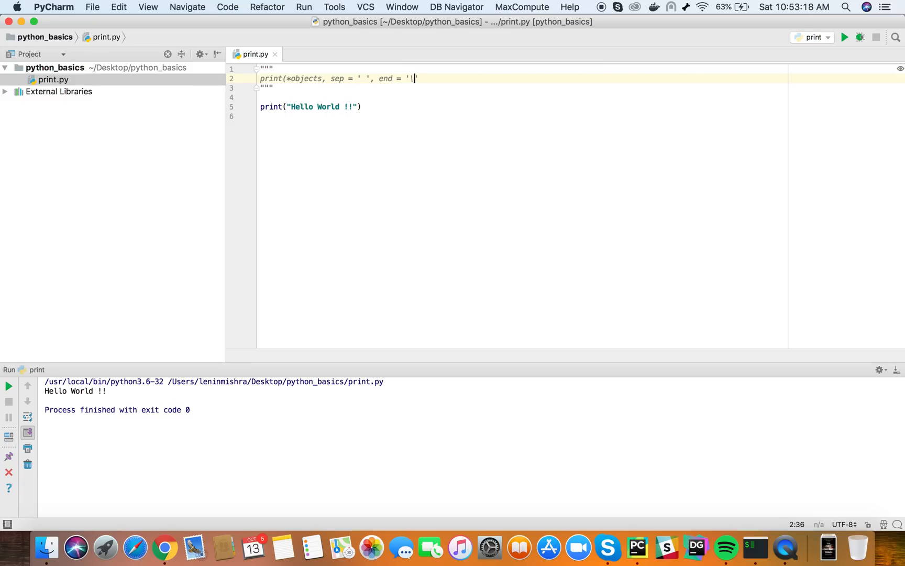
type("n',")
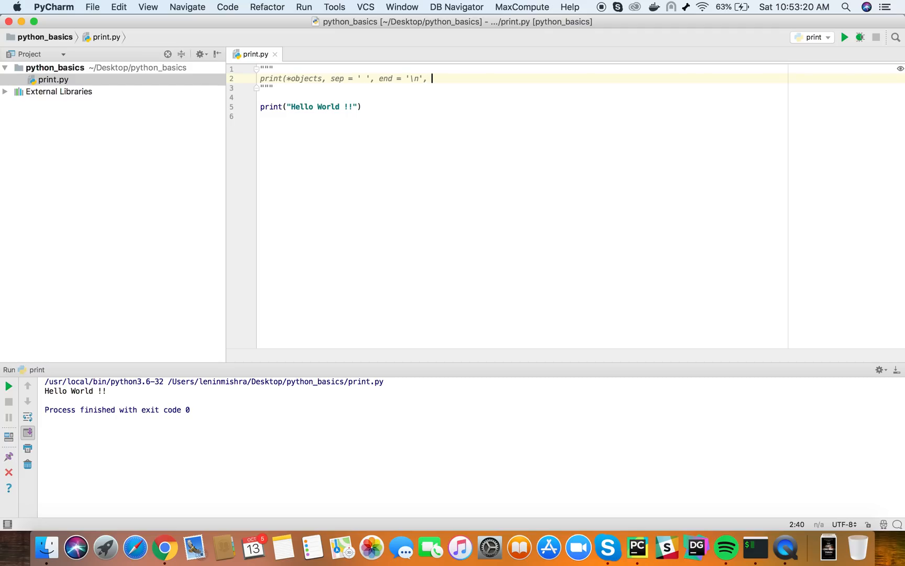
type("file = sys.std")
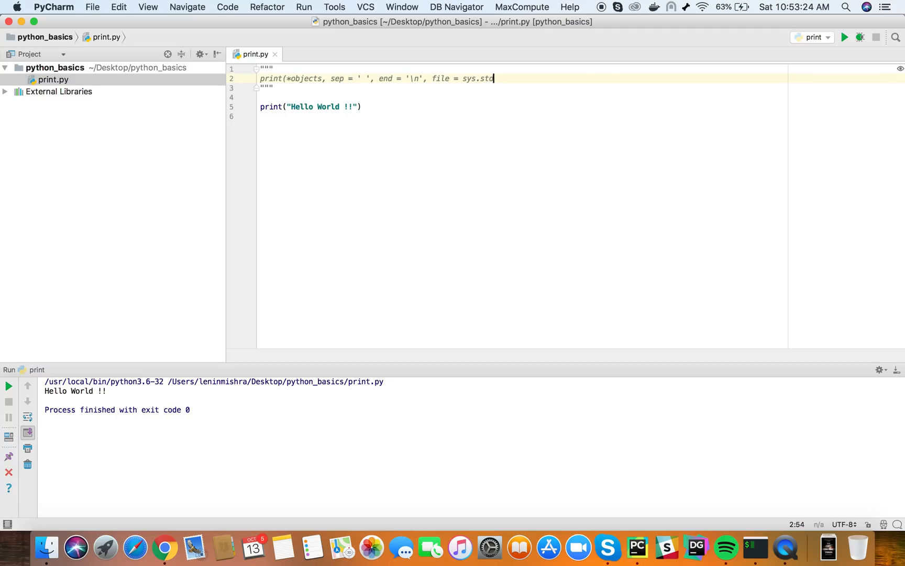
type("out)")
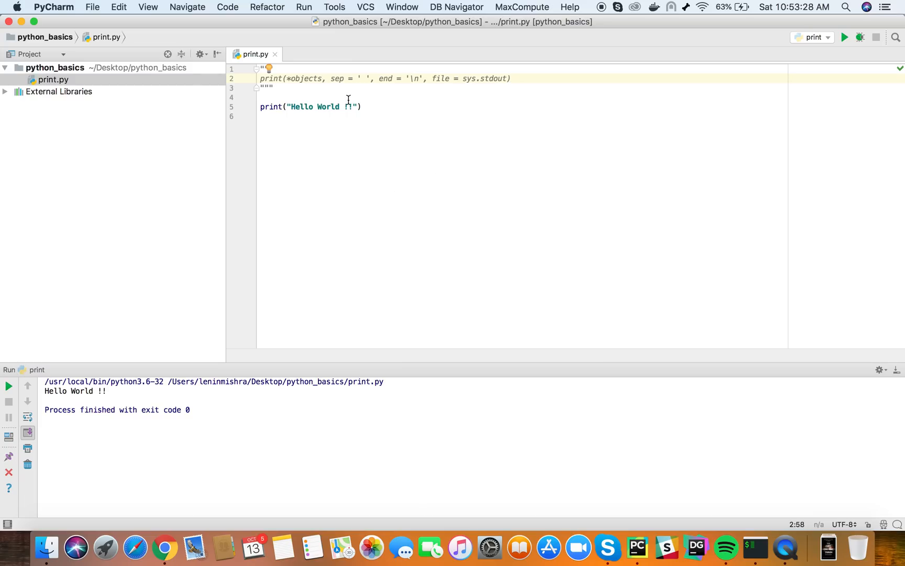
mouse_move(490, 86)
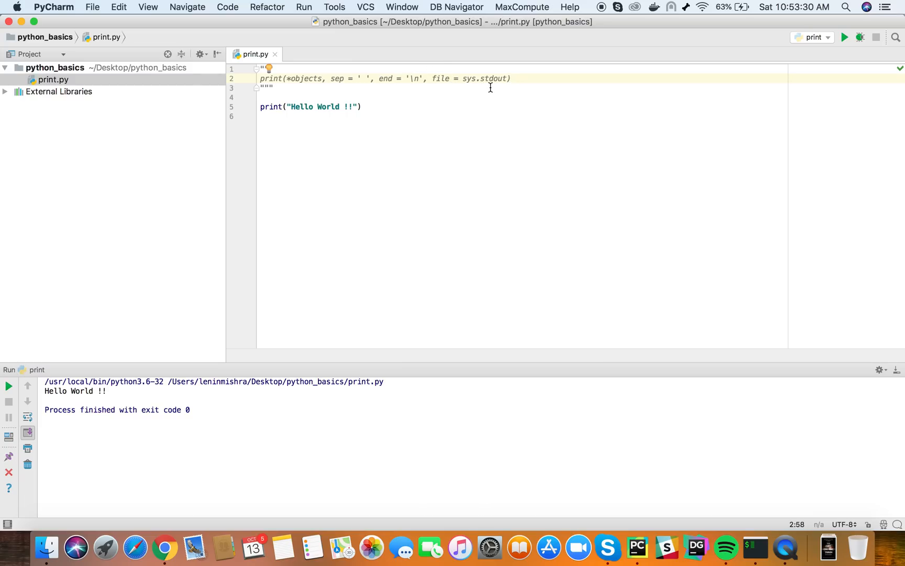
mouse_move(469, 80)
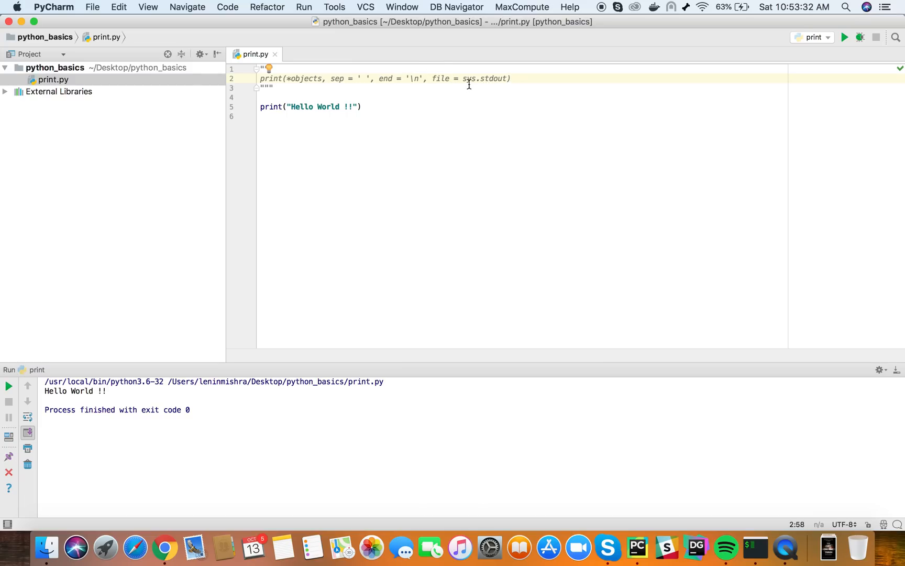
mouse_move(444, 79)
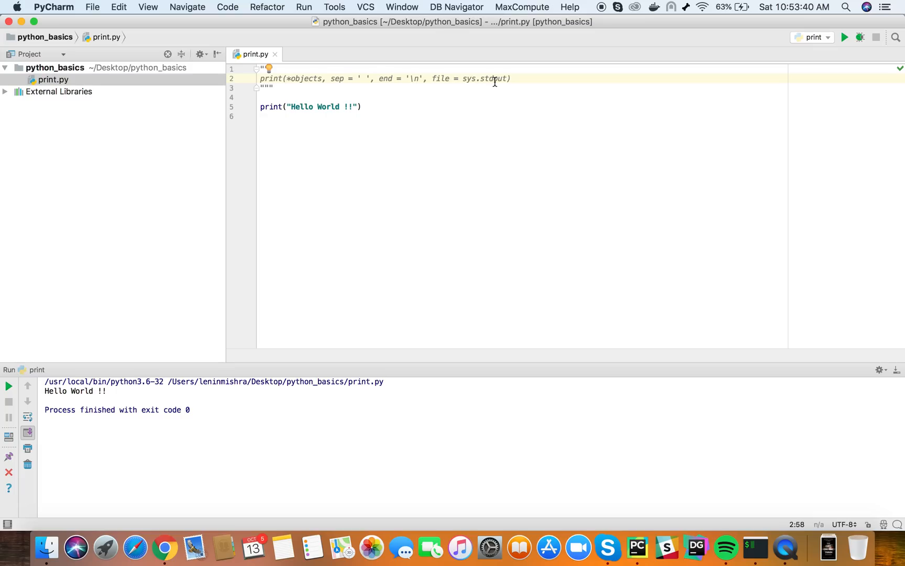
mouse_move(457, 91)
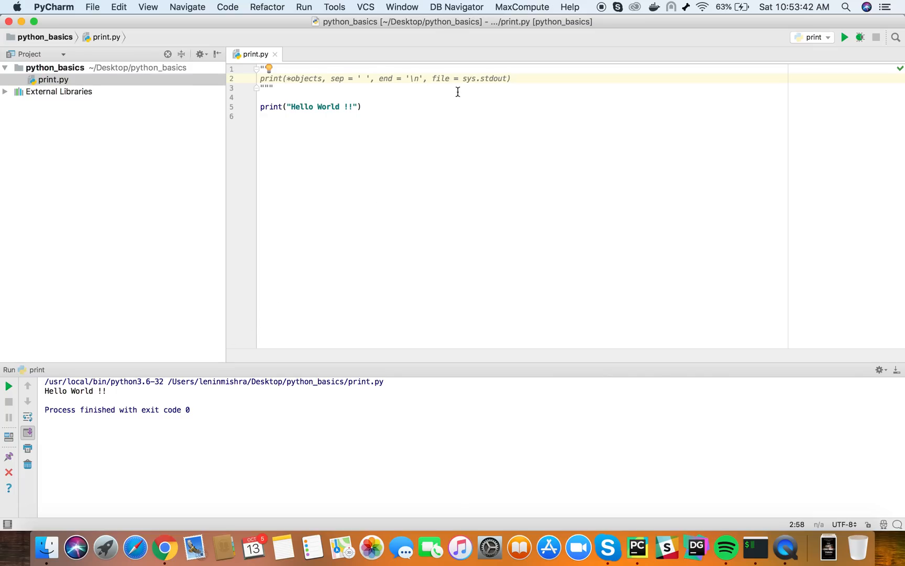
mouse_move(130, 397)
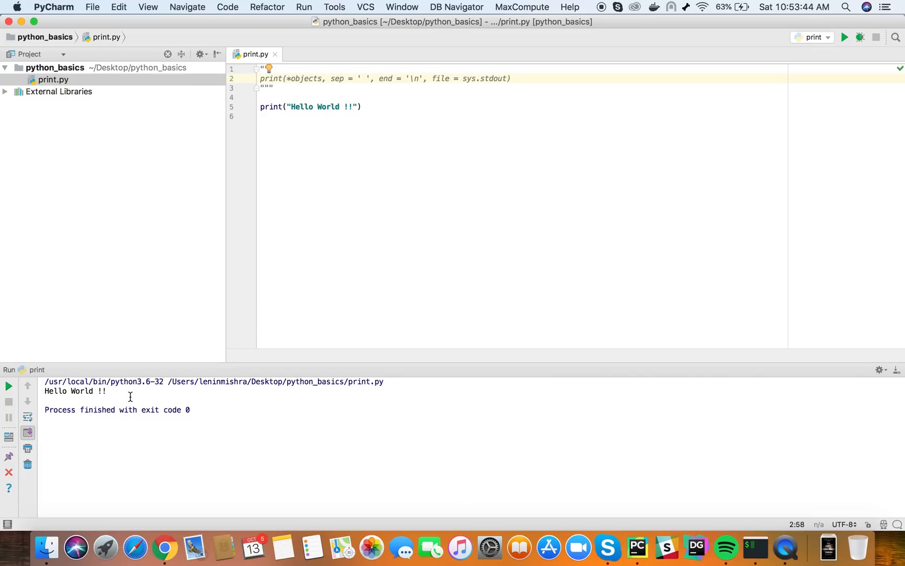
mouse_move(257, 222)
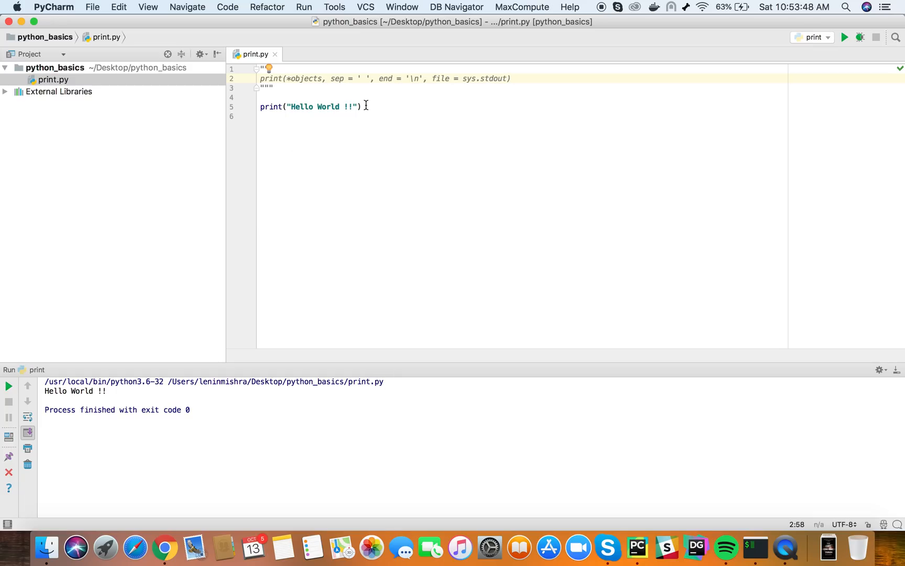
Add file='test.csv' to the Hello World print call and read the type warning
left_click(358, 106)
type(", ")
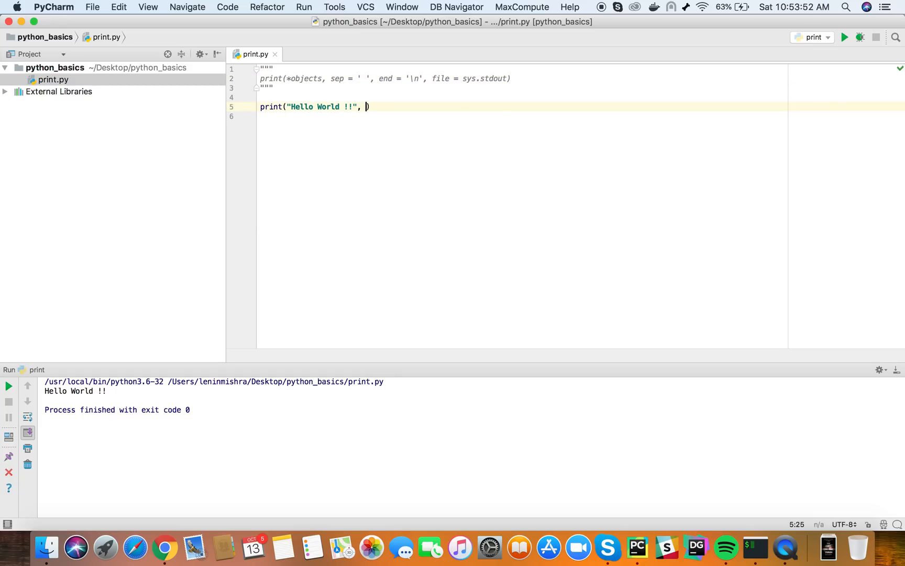
type("file=")
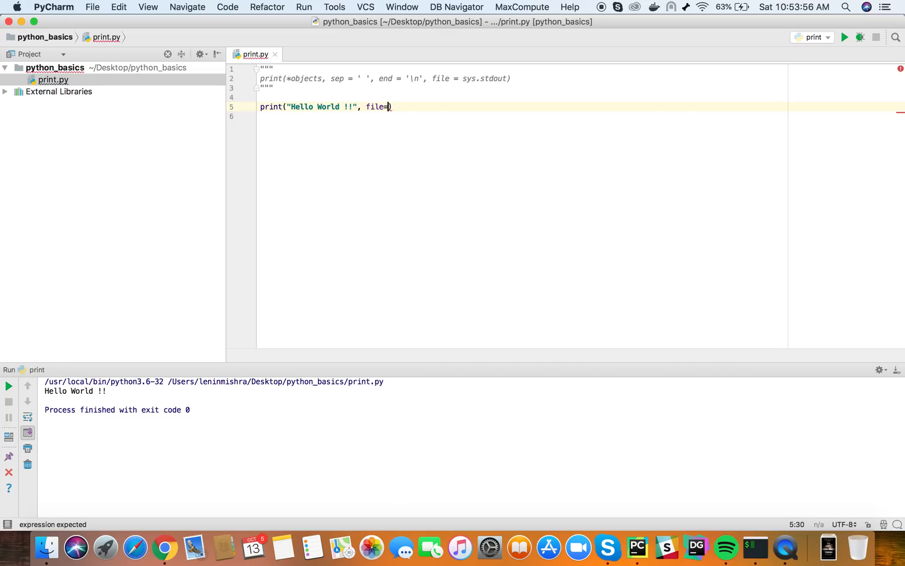
type("''")
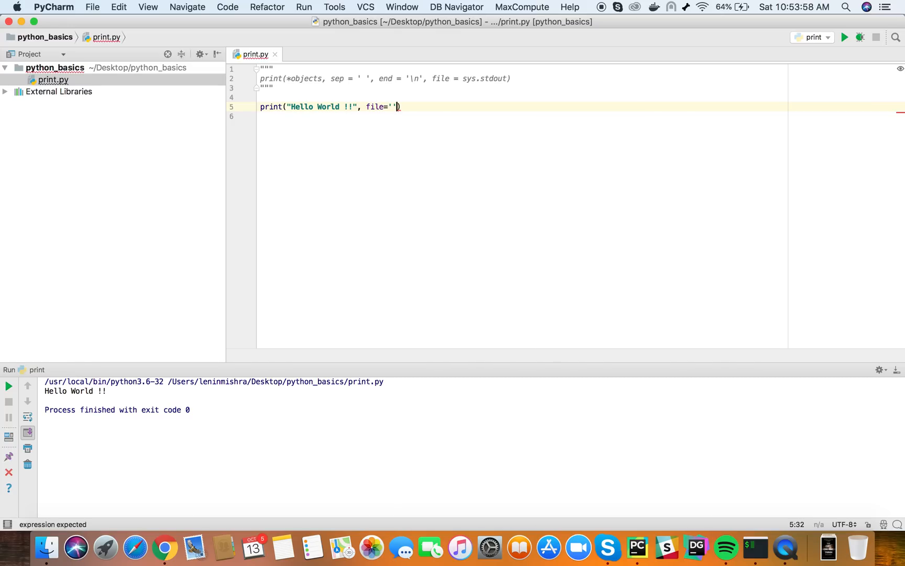
type("test.")
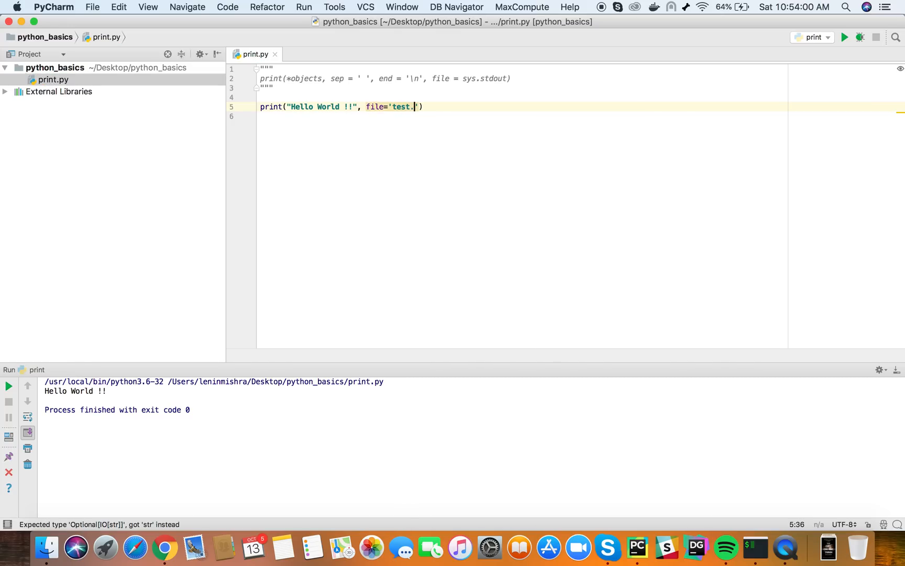
type("csv")
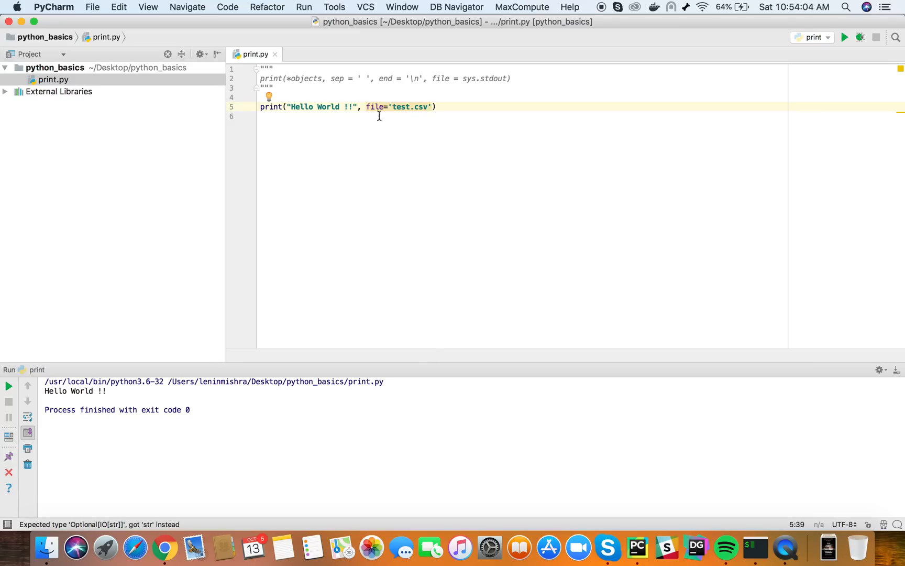
mouse_move(414, 107)
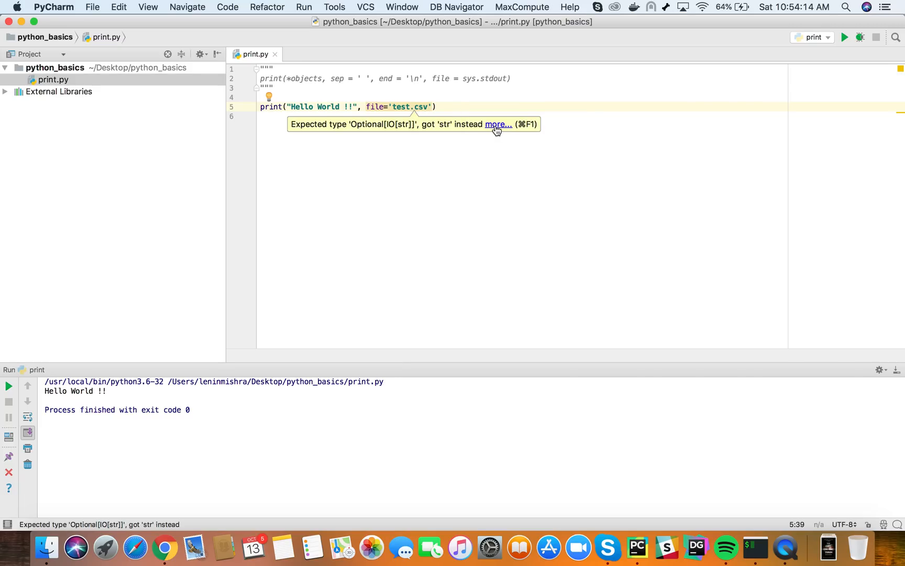
left_click(496, 124)
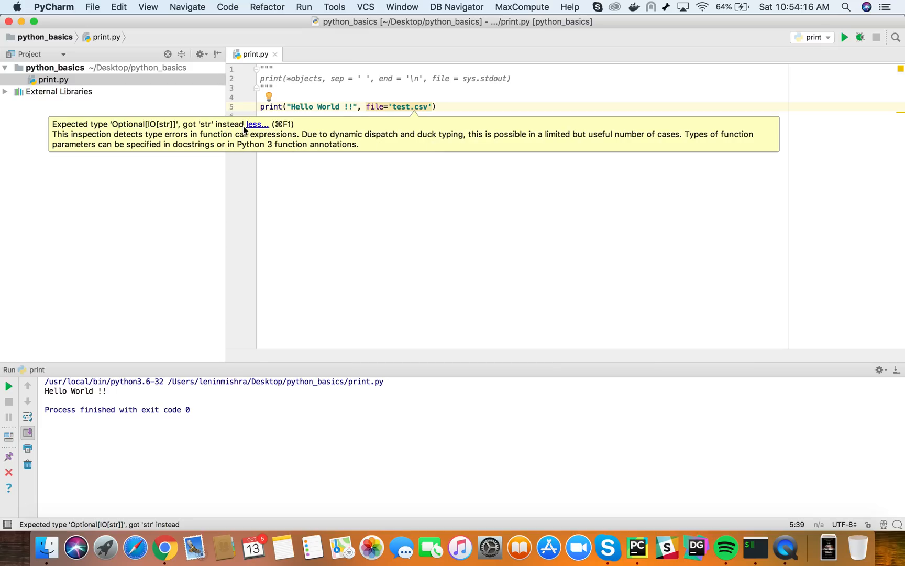
mouse_move(406, 154)
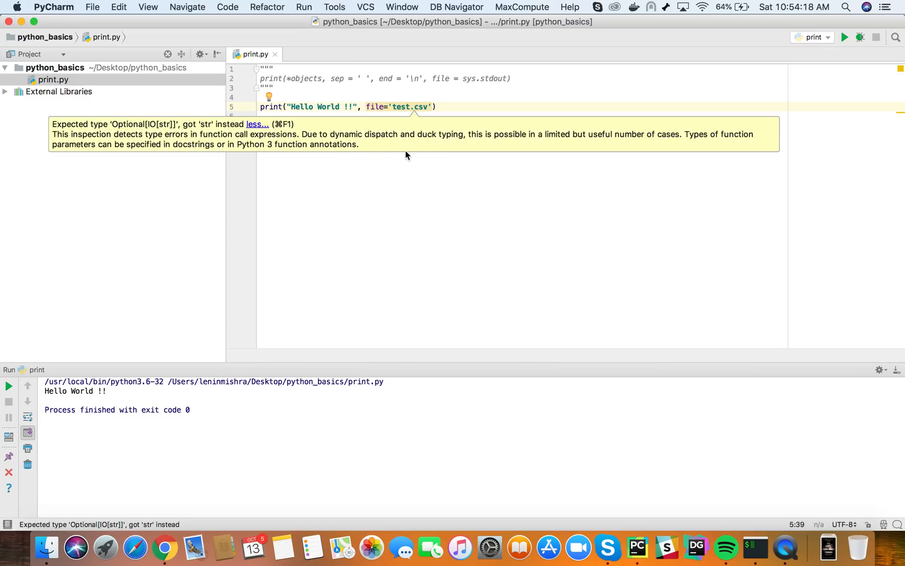
mouse_move(417, 118)
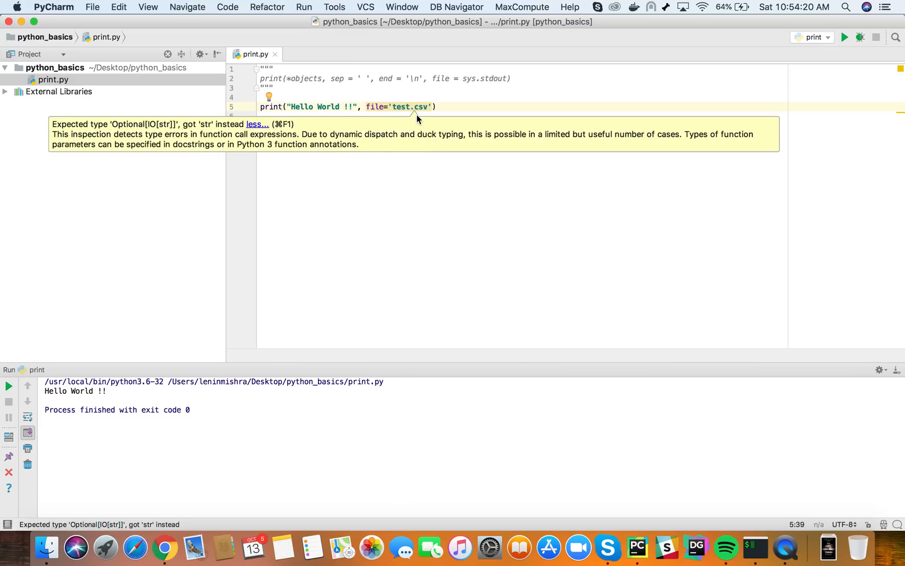
mouse_move(413, 124)
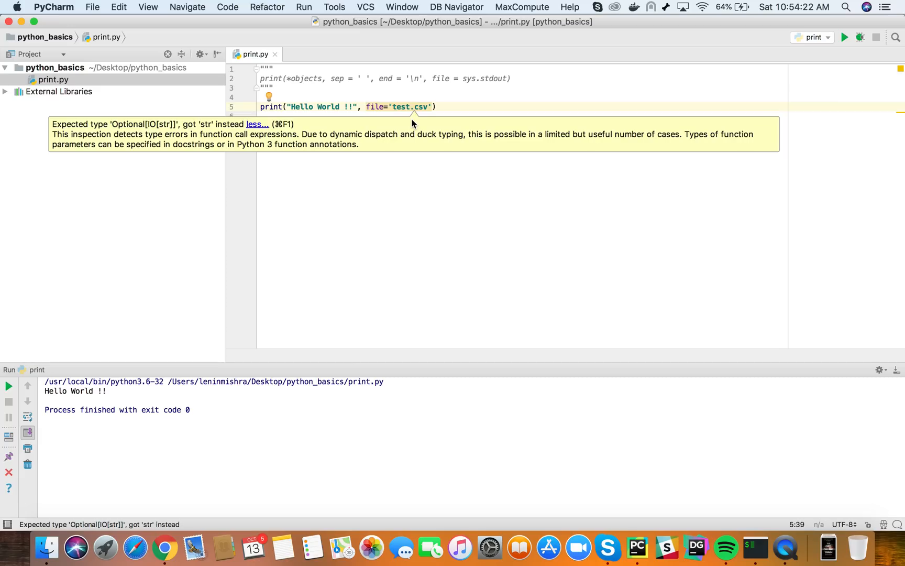
mouse_move(432, 108)
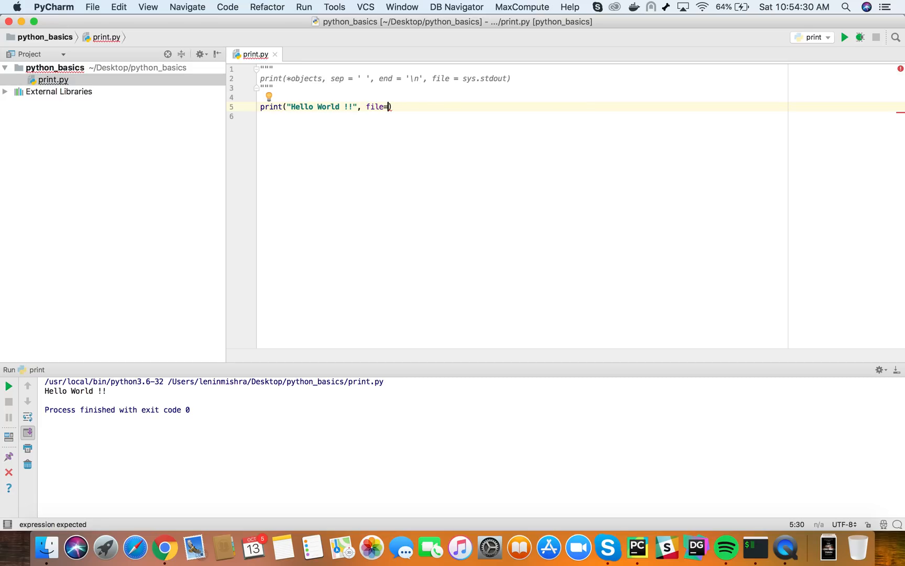
Change the file argument to open('test.csv', 'w')
type("open()")
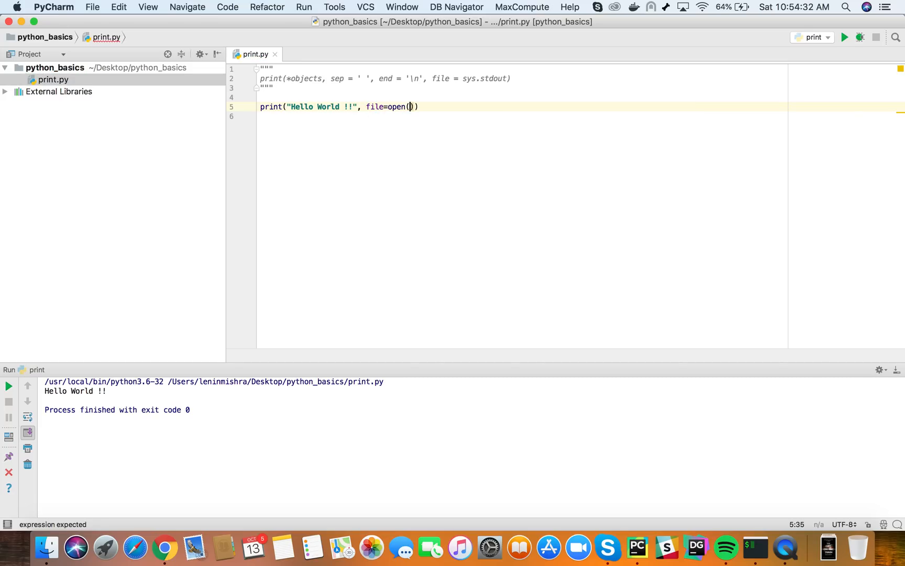
type("''")
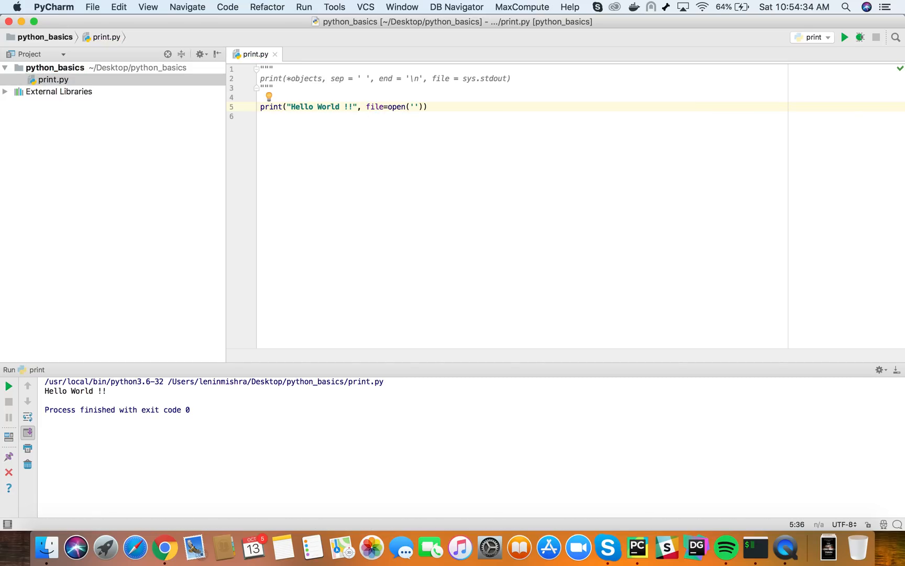
type("test.csv")
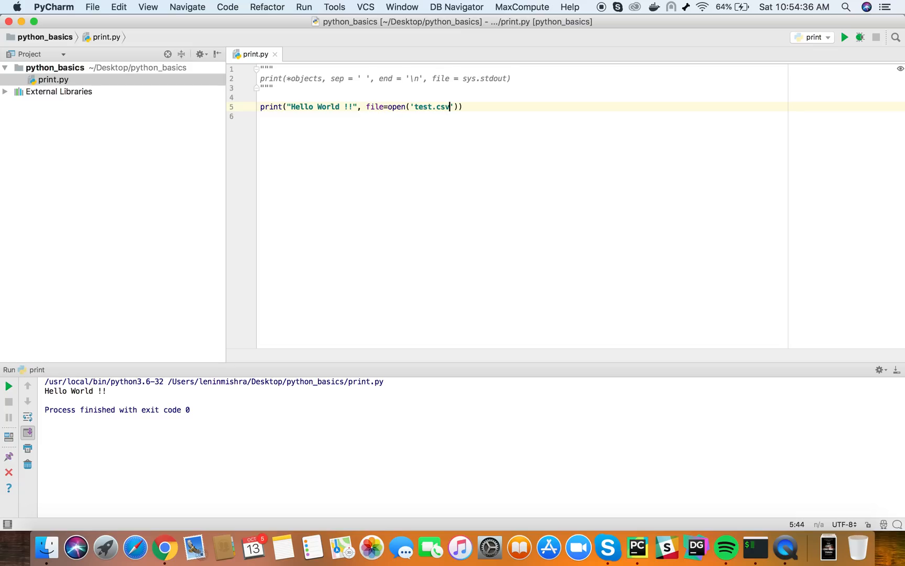
type(",")
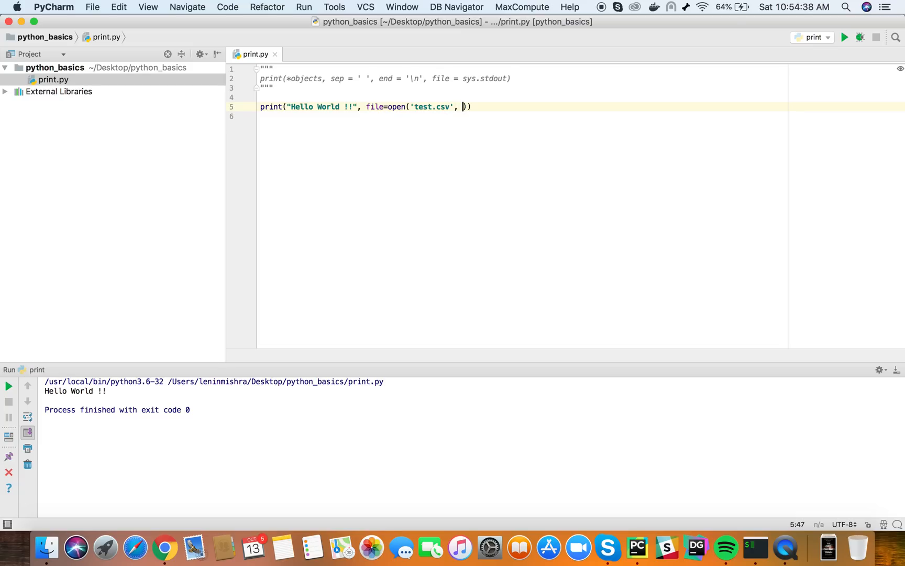
type("'w'")
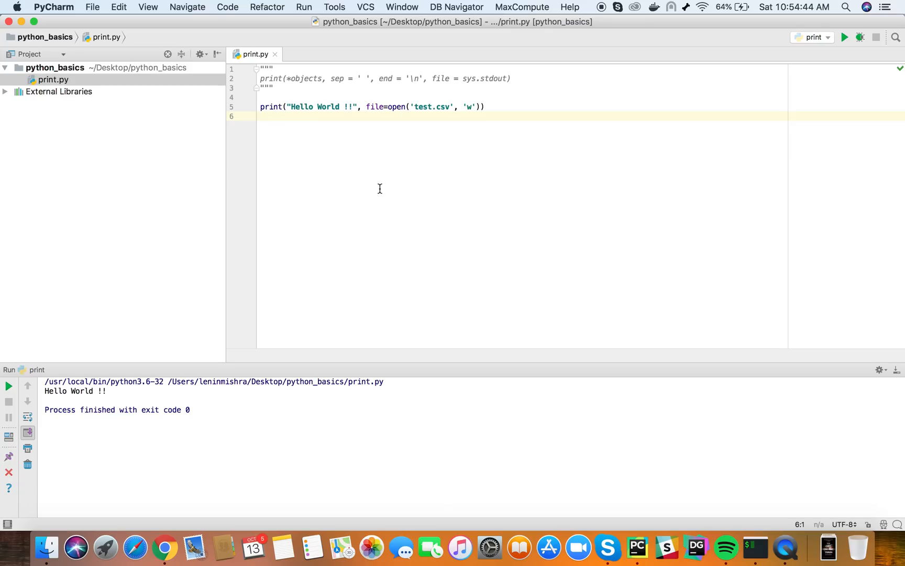
Run print.py, check test.csv holds Hello World !!, and close its tab
right_click(379, 189)
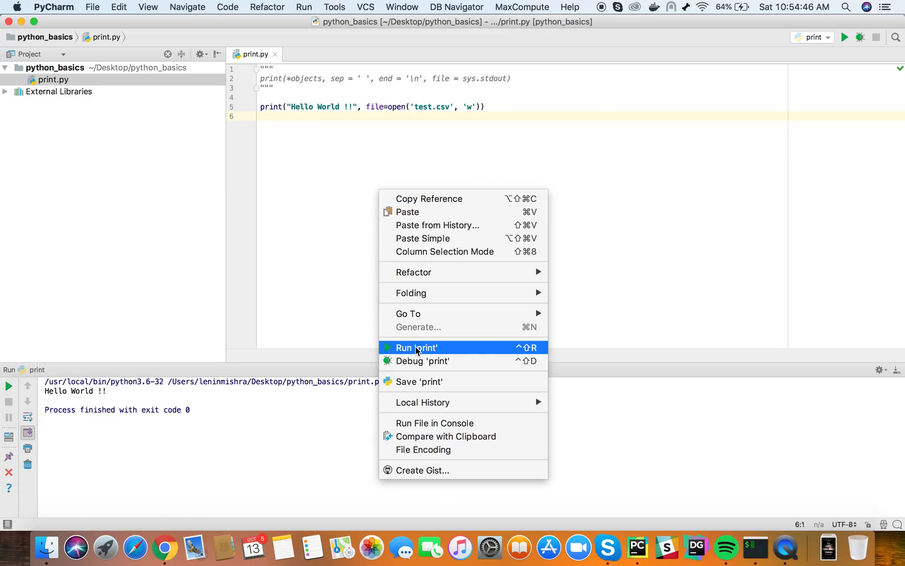
left_click(416, 346)
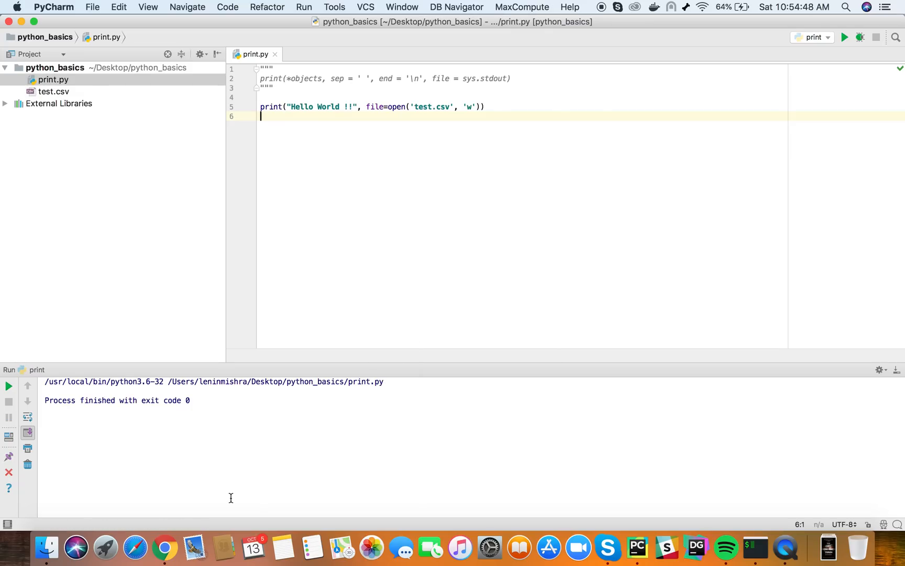
mouse_move(206, 400)
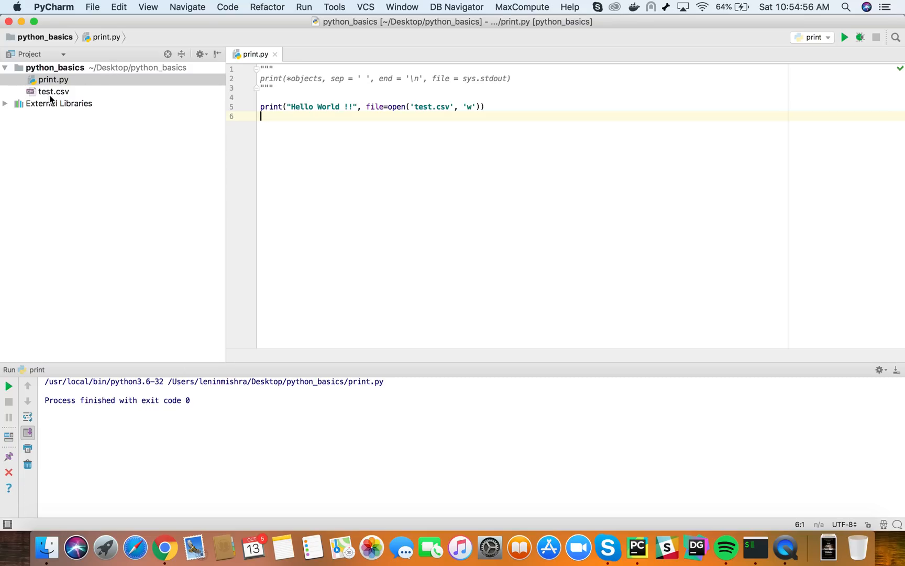
mouse_move(101, 87)
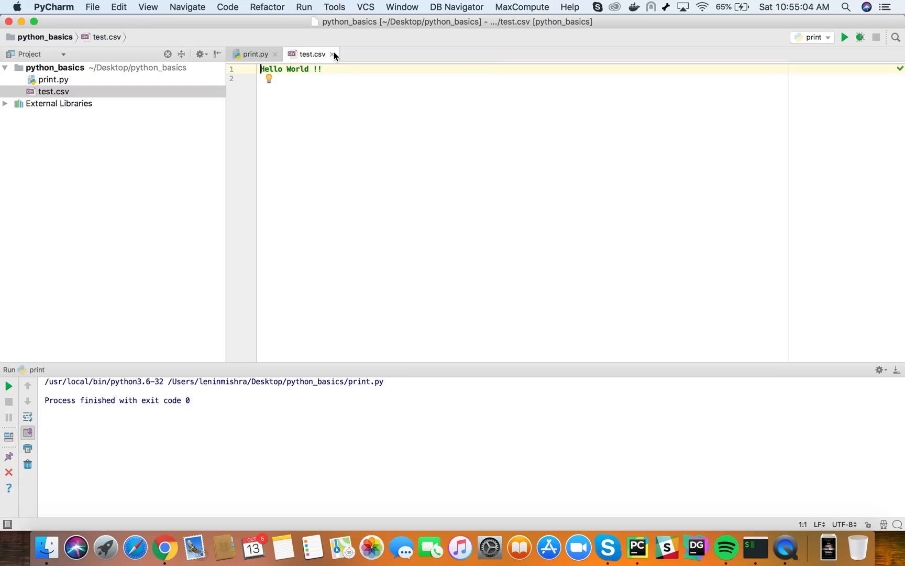
left_click(254, 53)
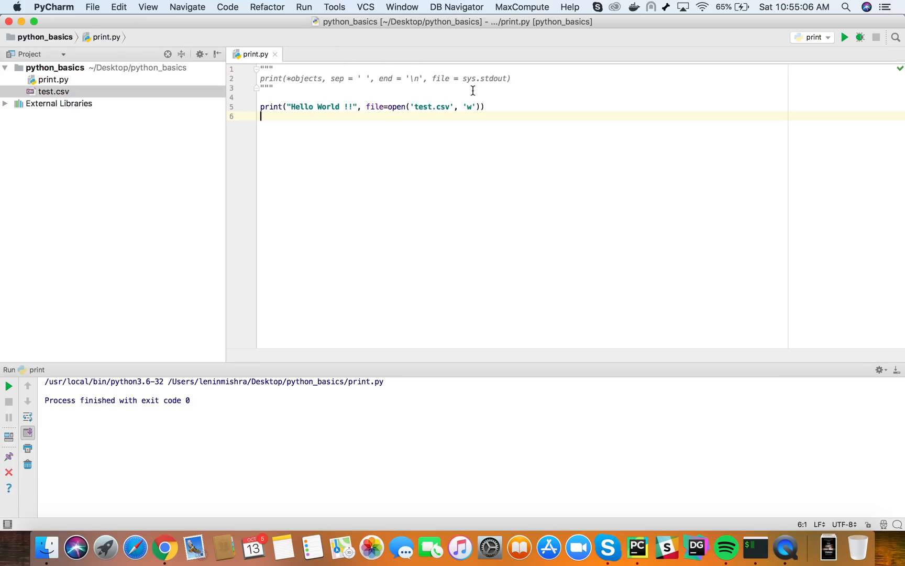
mouse_move(463, 111)
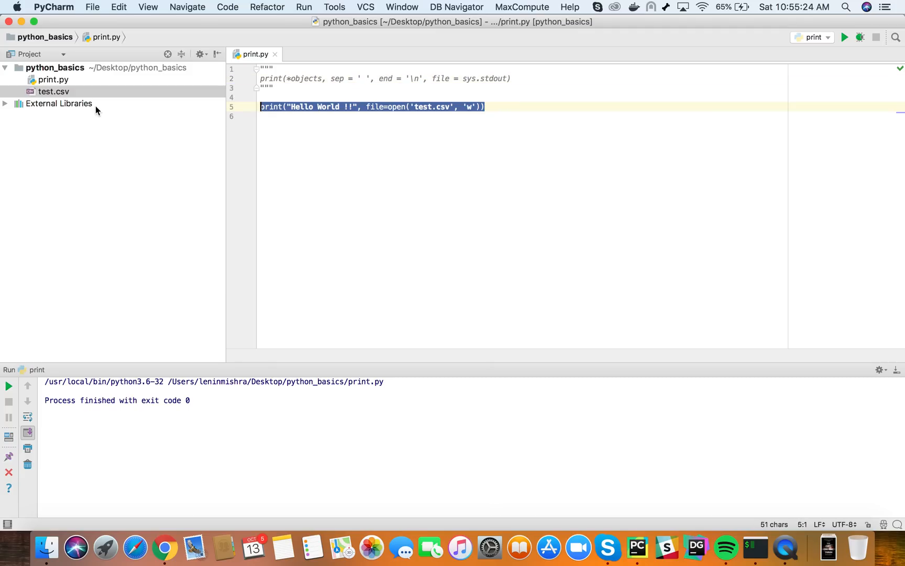
Define x = 5 and y = 10 in print.py and print both
type("x =")
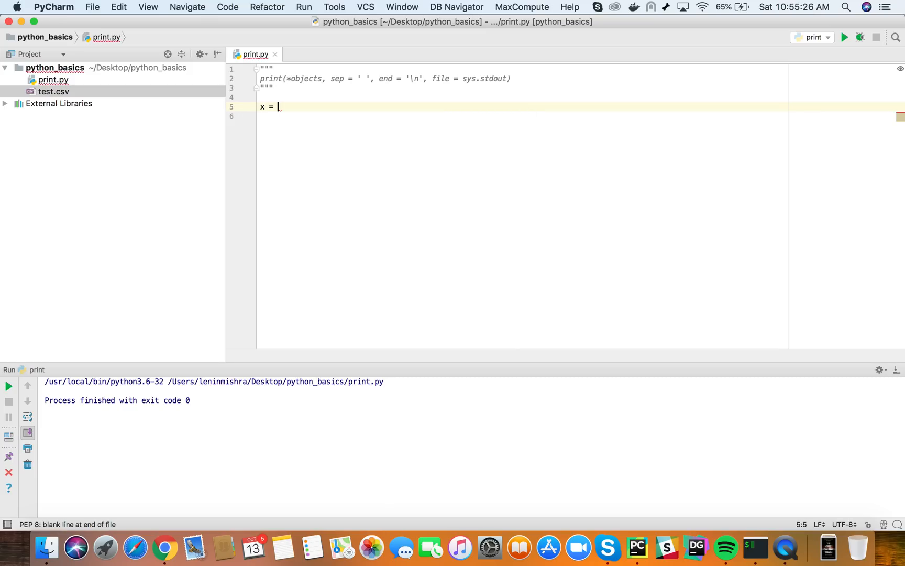
type("5")
left_click(522, 116)
type("y = 10")
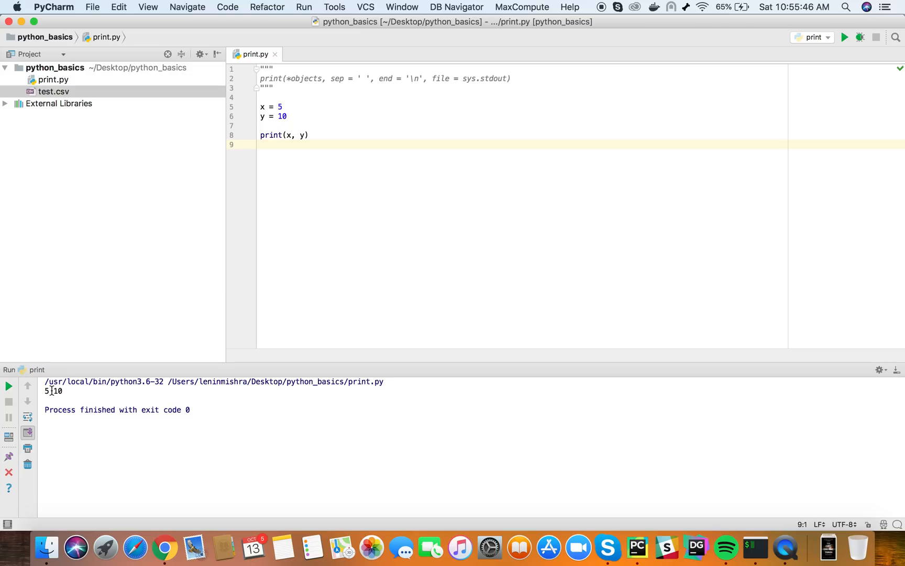
mouse_move(515, 28)
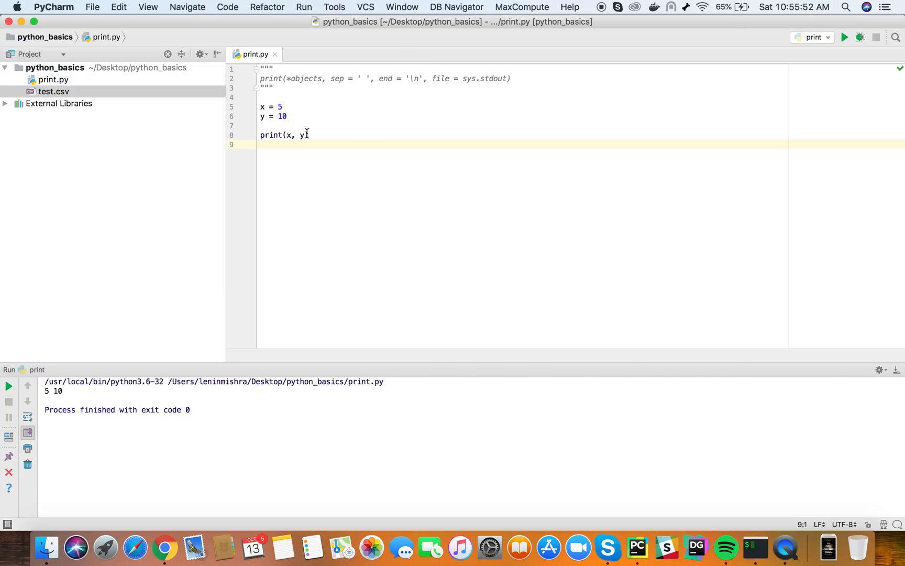
Add sep='|' to the print(x, y) call using autocomplete
type(", s")
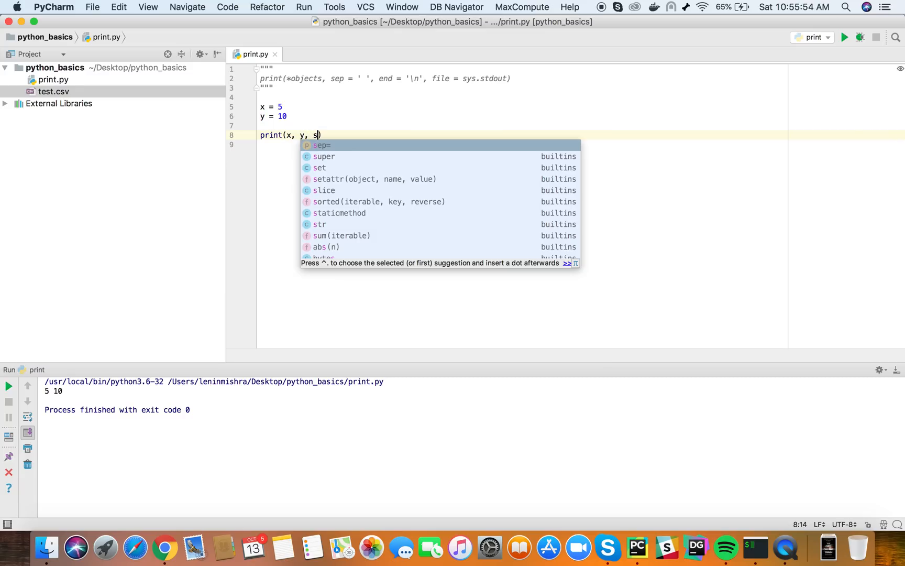
type("epara")
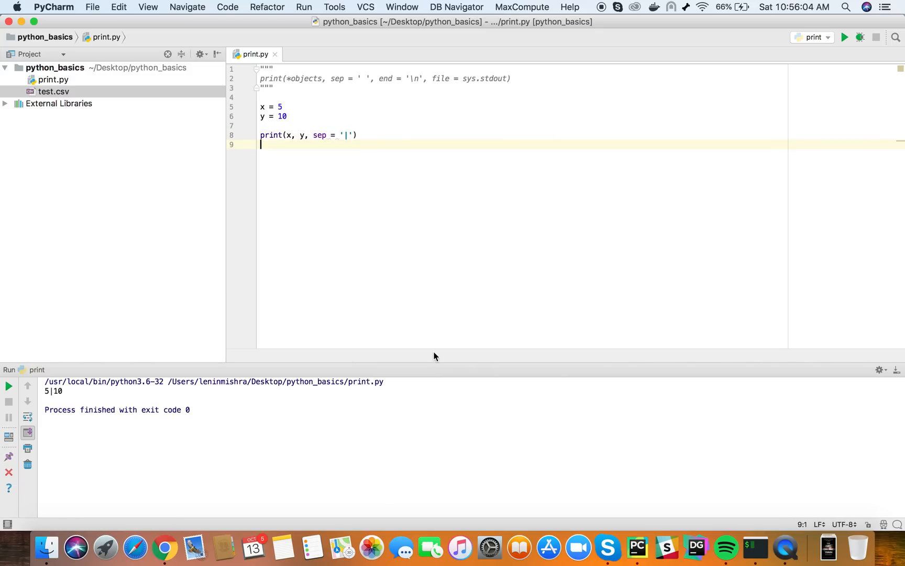
mouse_move(52, 394)
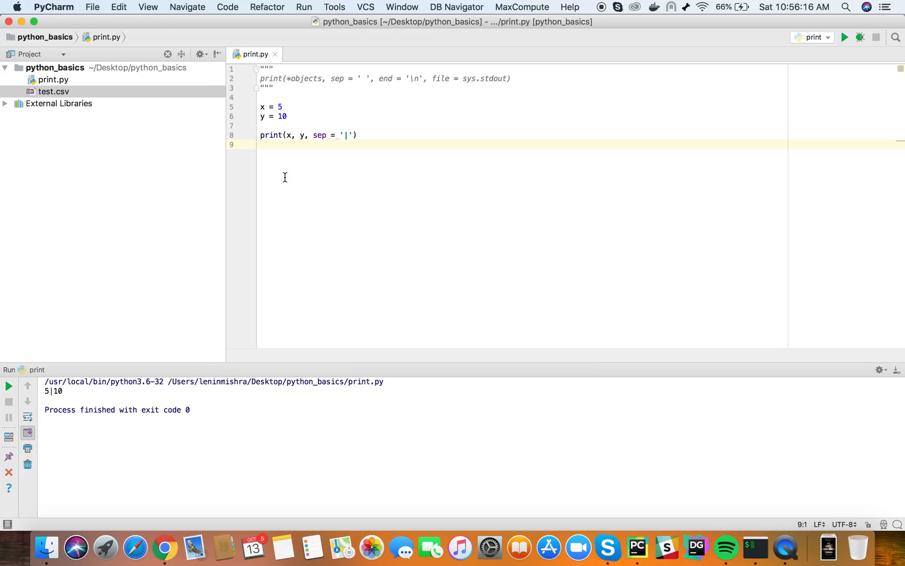
left_click(355, 135)
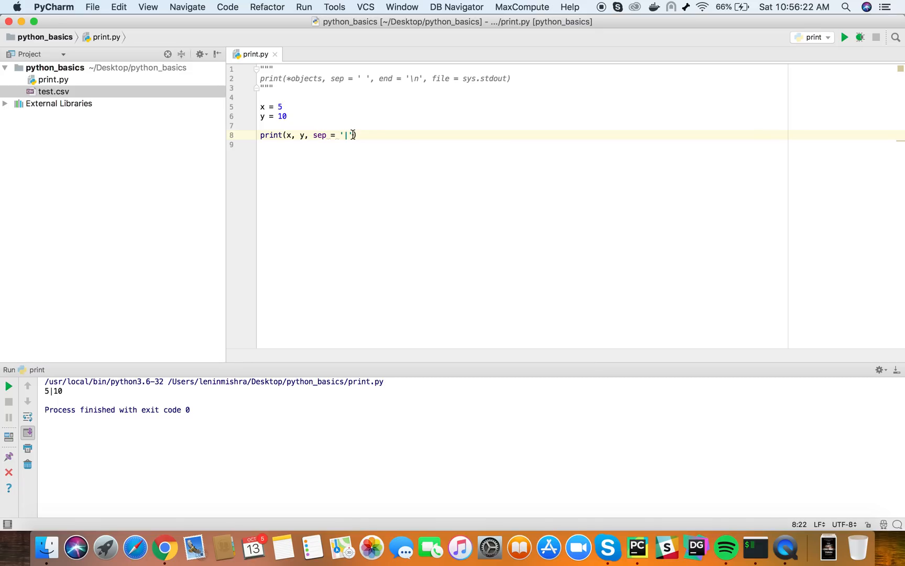
Remove the sep argument and rerun the script, printing 5 10
key("backspace")
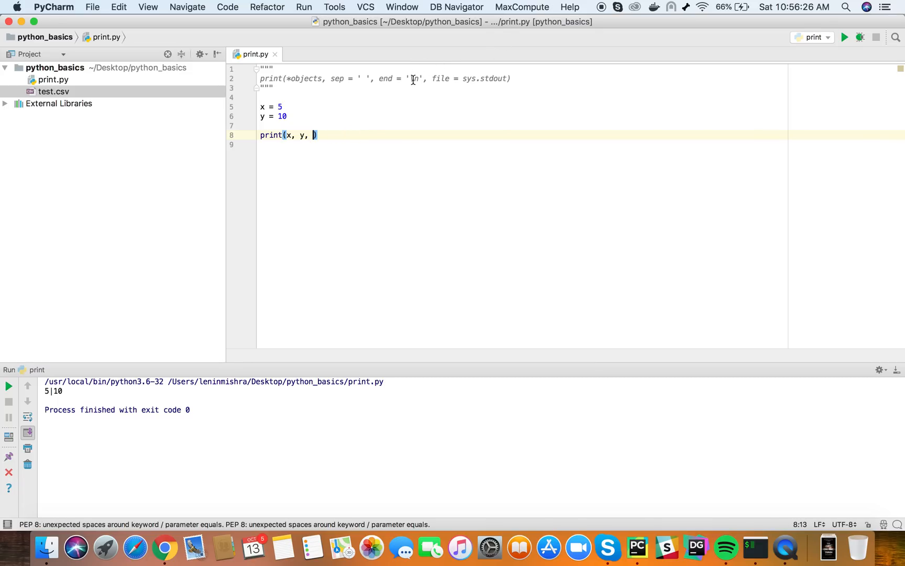
key("backspace")
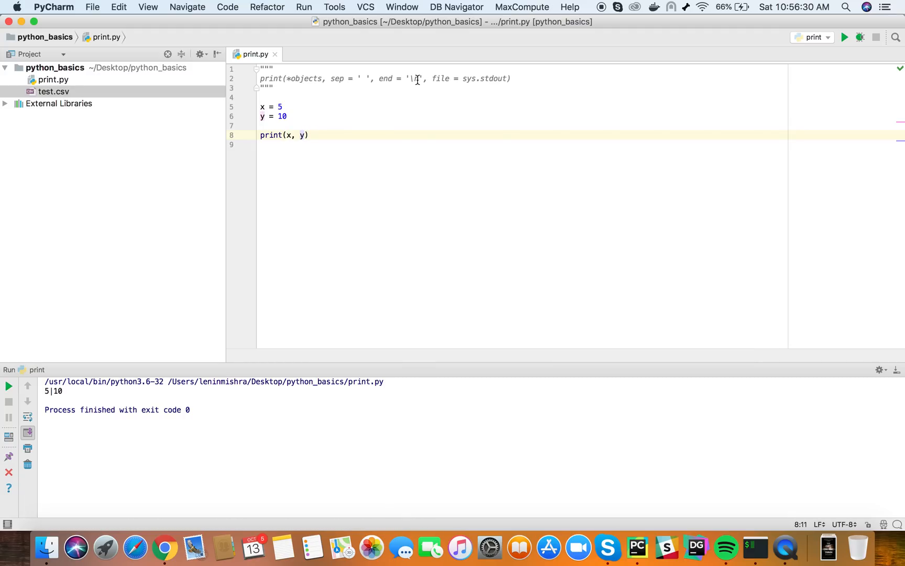
mouse_move(415, 79)
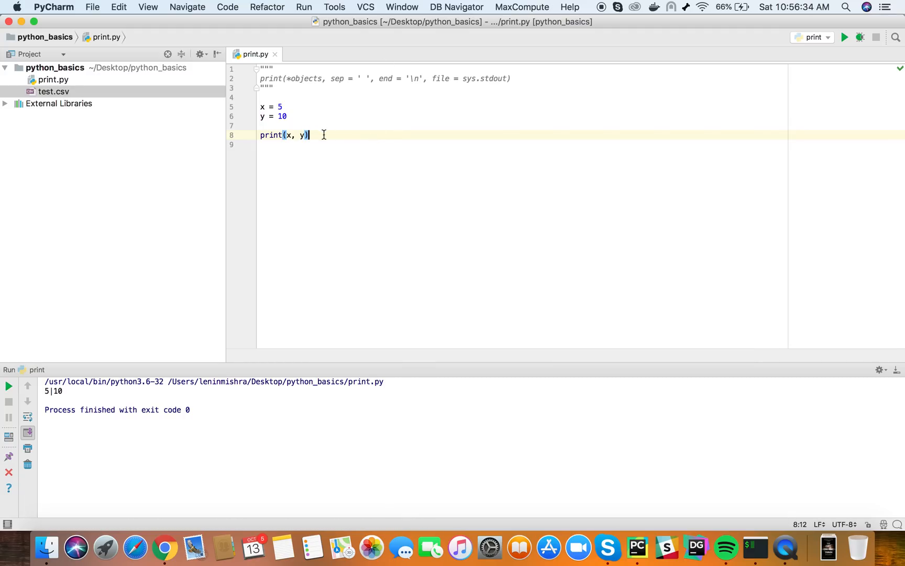
right_click(309, 135)
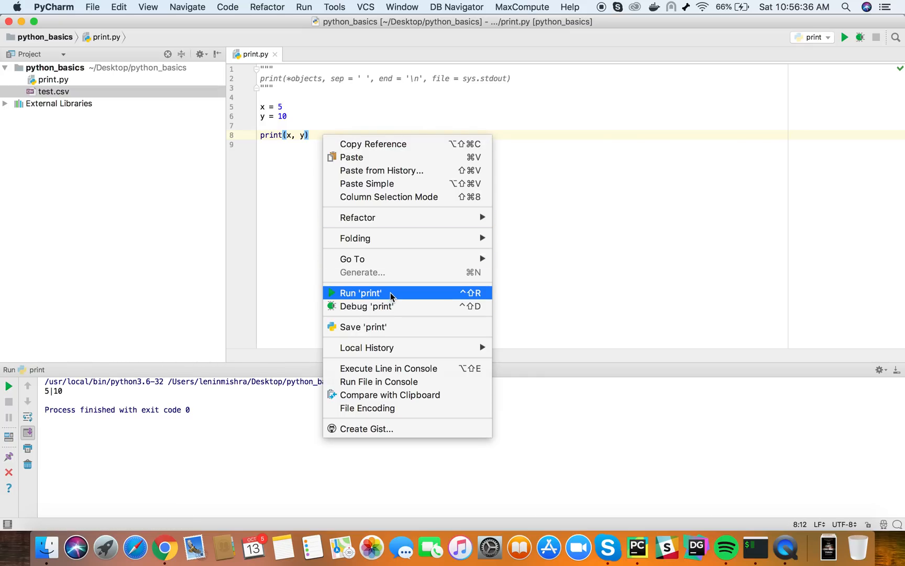
left_click(361, 293)
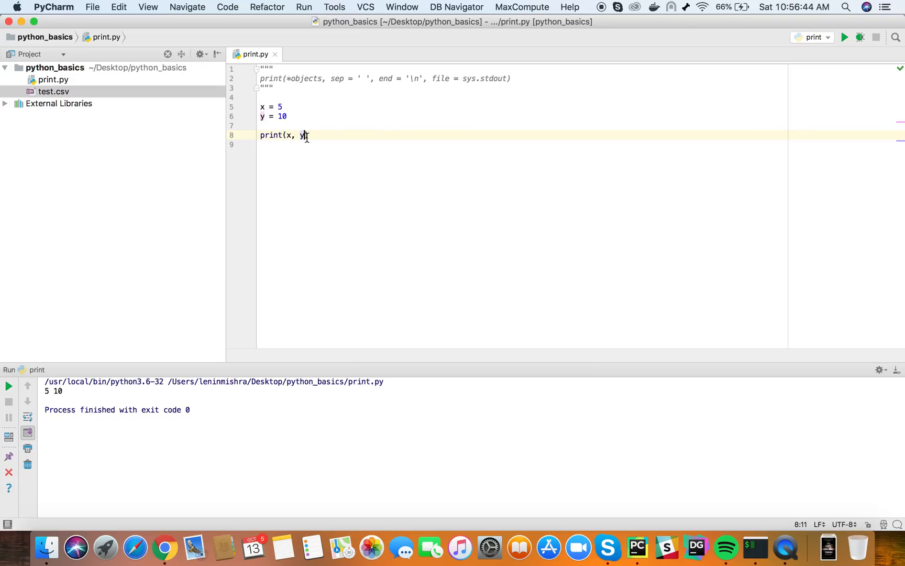
Add end='' to the print call and run the script again
type(",")
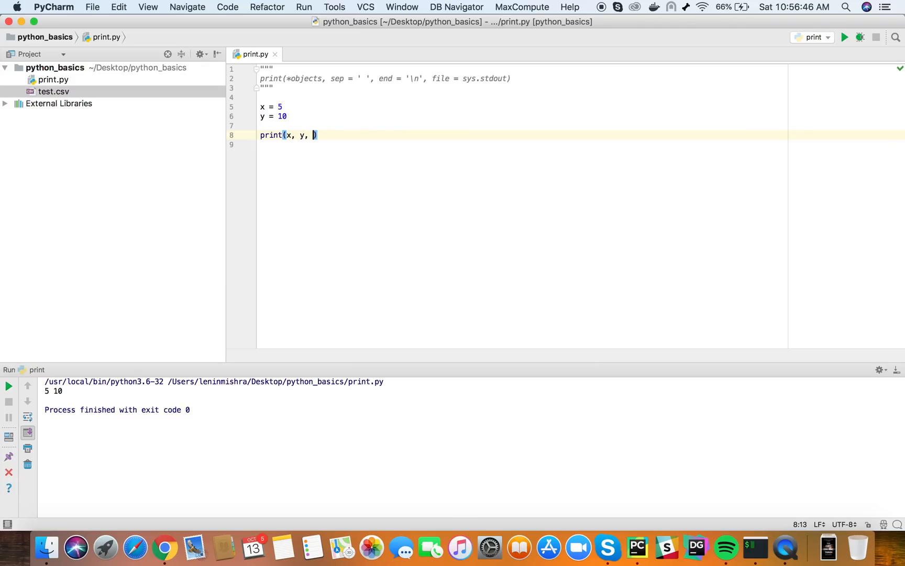
type("end")
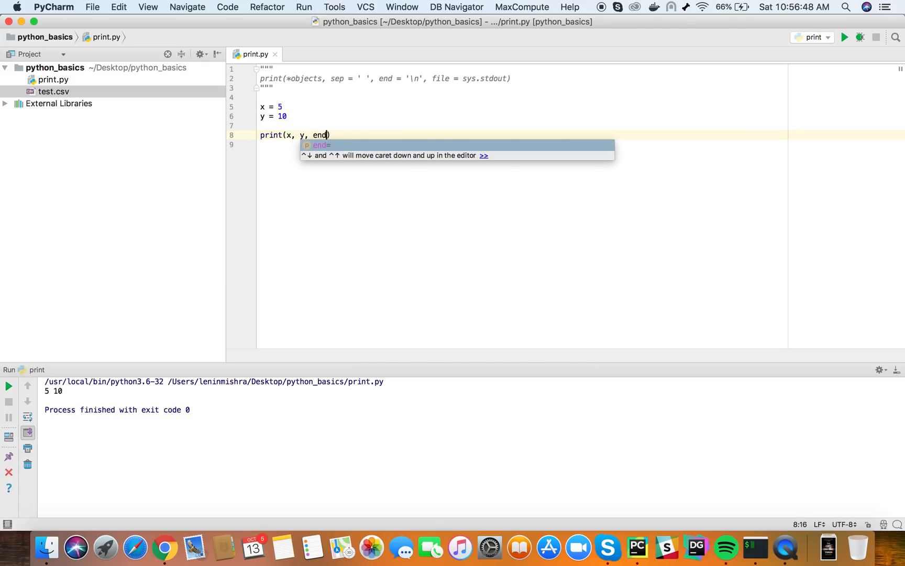
type("='")
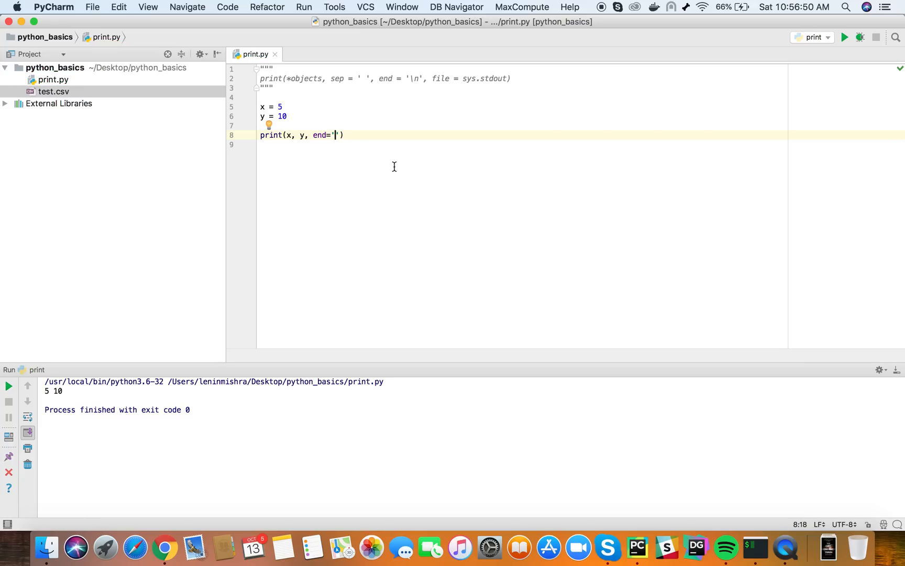
right_click(394, 166)
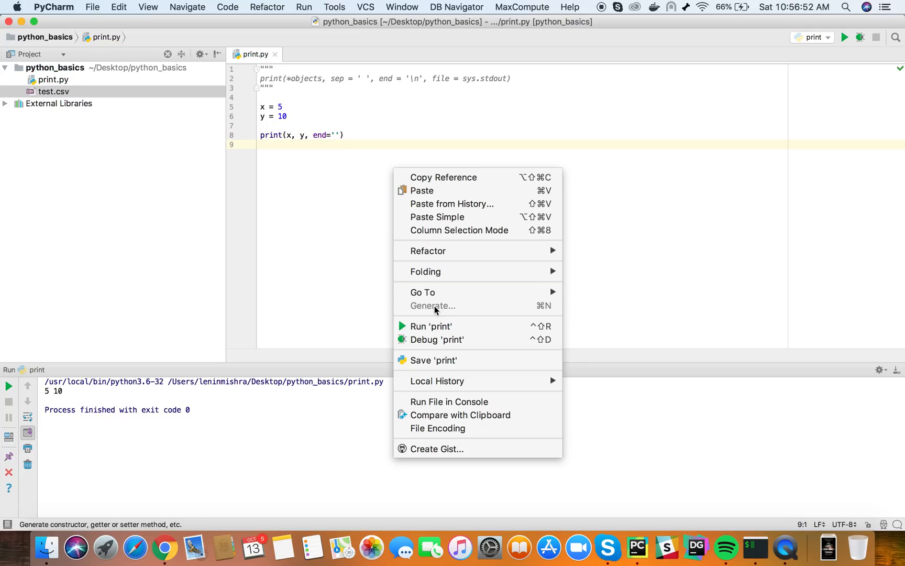
mouse_move(431, 326)
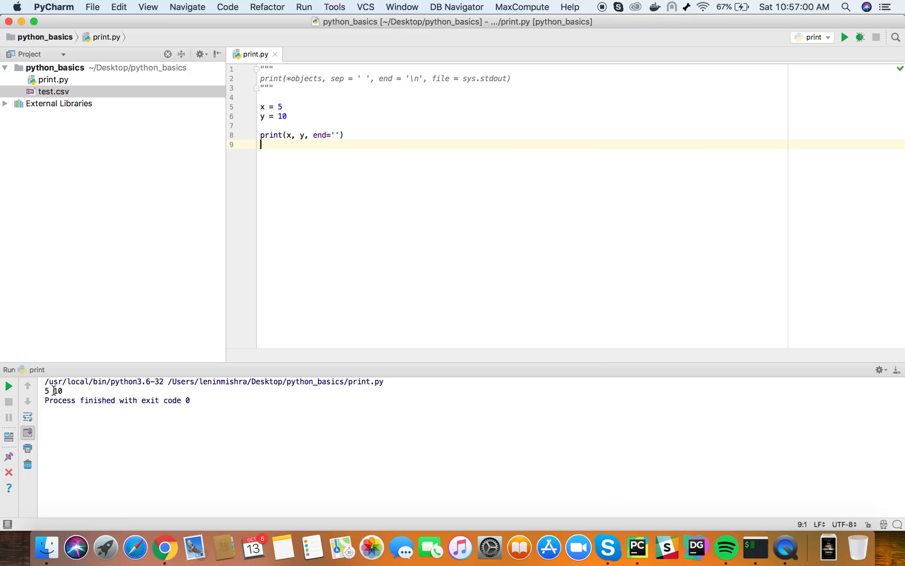
mouse_move(366, 106)
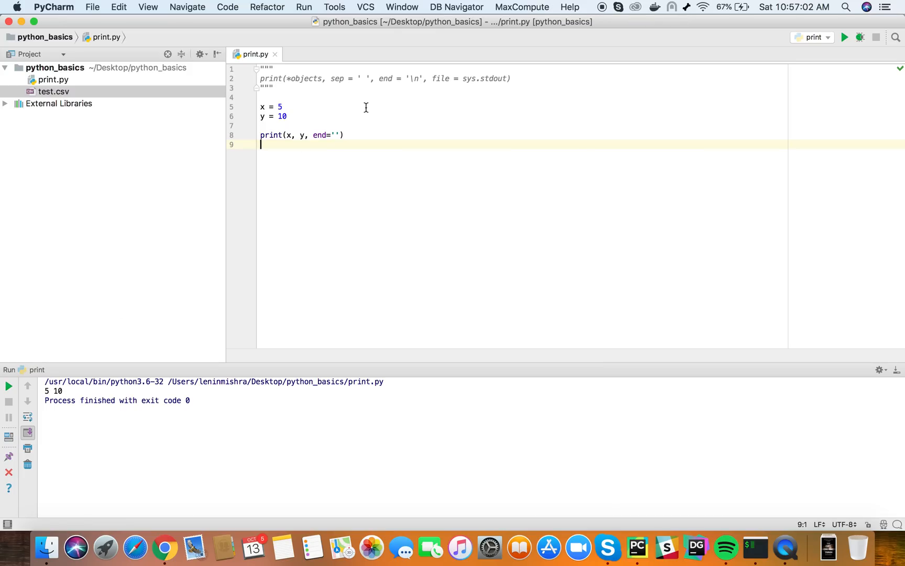
mouse_move(413, 79)
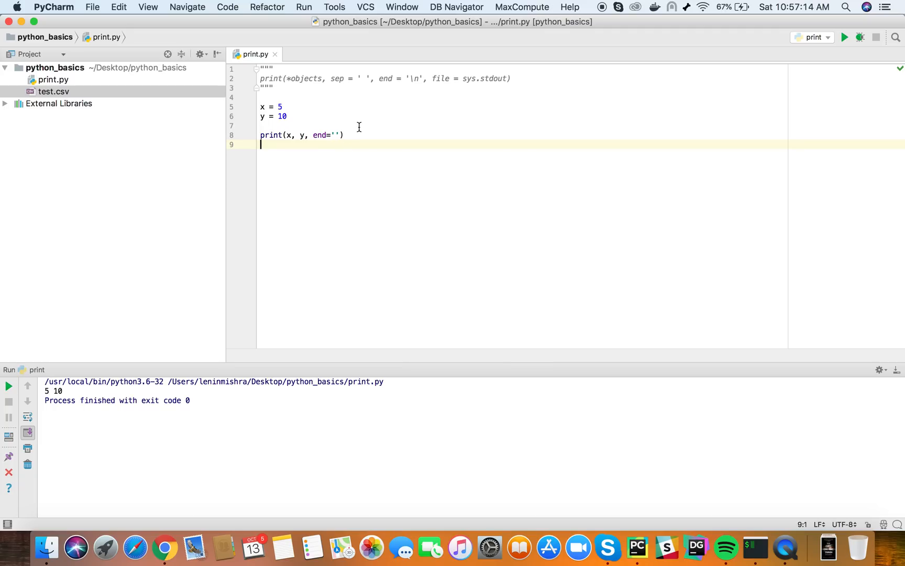
Add print("Lenin is a dude !") below and run both print lines
type("print(\"")
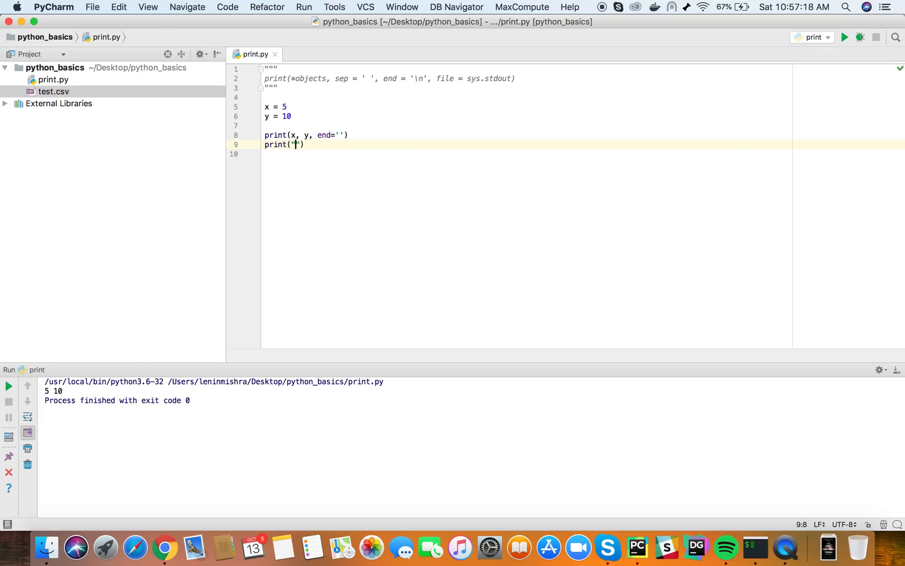
type("Lenin")
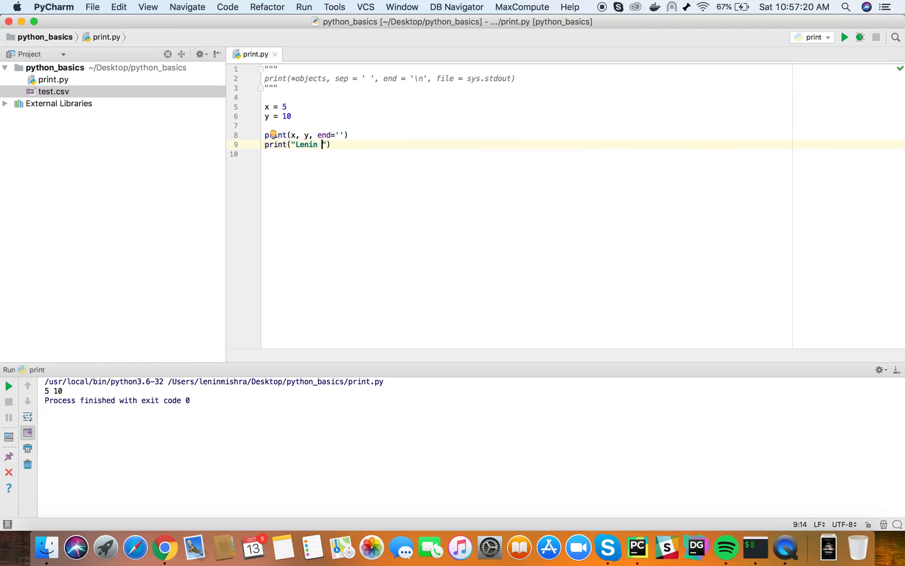
type("is a dude !")
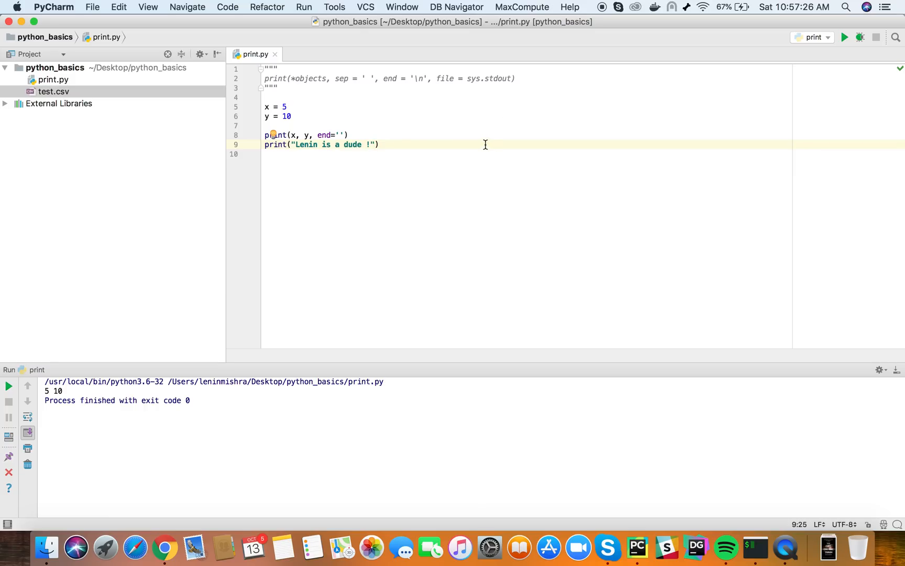
mouse_move(403, 141)
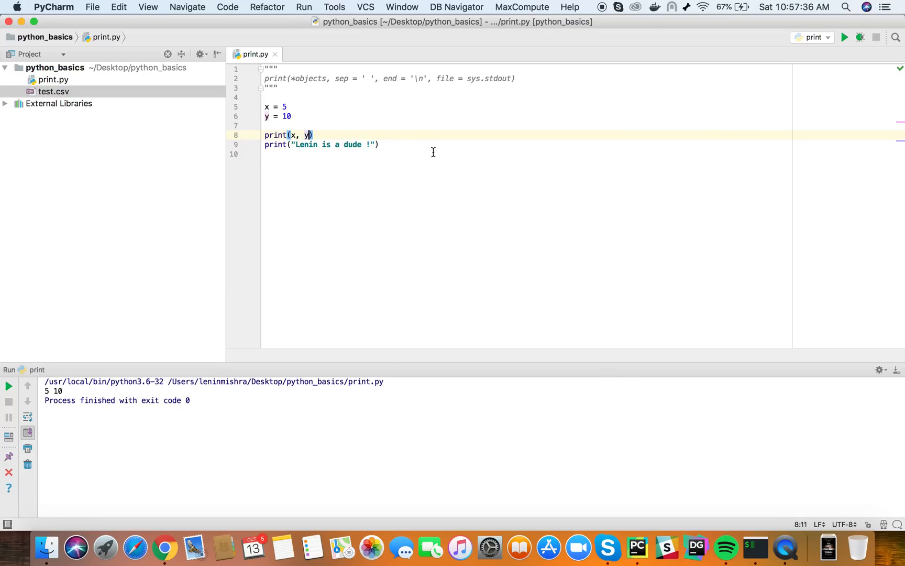
right_click(433, 154)
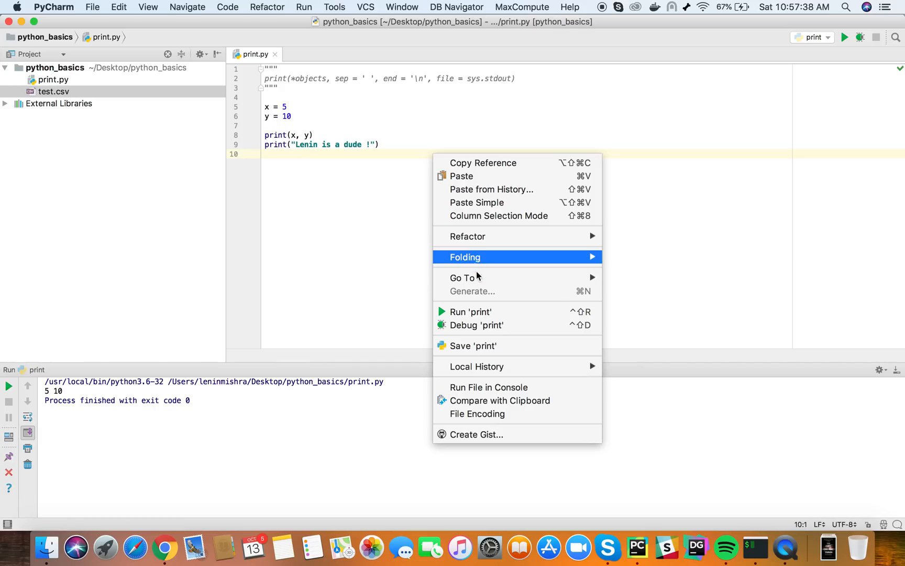
left_click(471, 312)
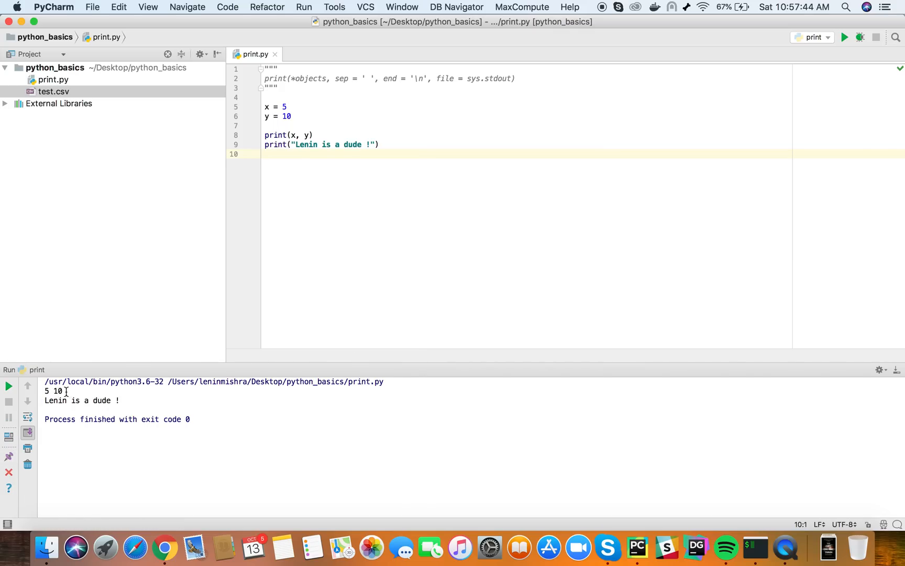
mouse_move(106, 326)
type(", e")
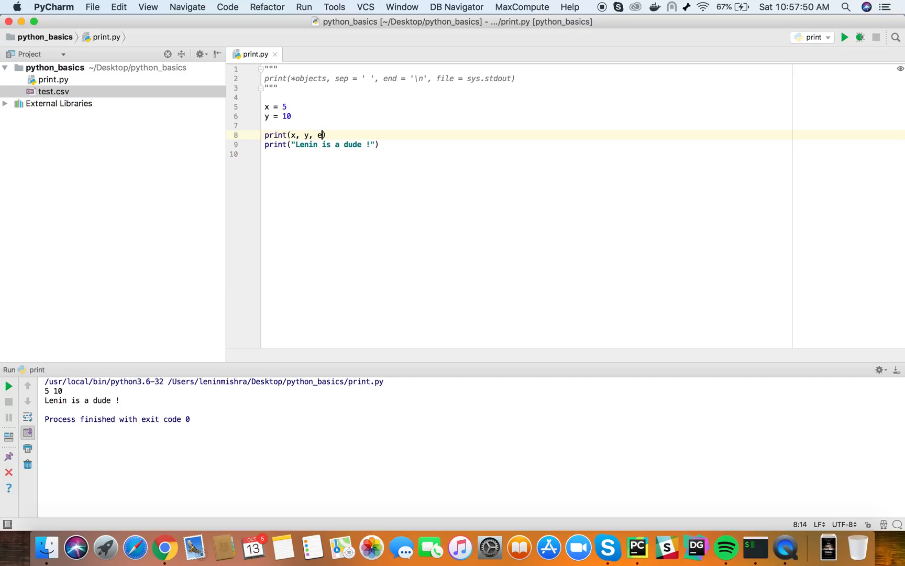
Add end='' back to the first print call and run print.py to get '5 10Lenin is a dude !'
type("nd=''")
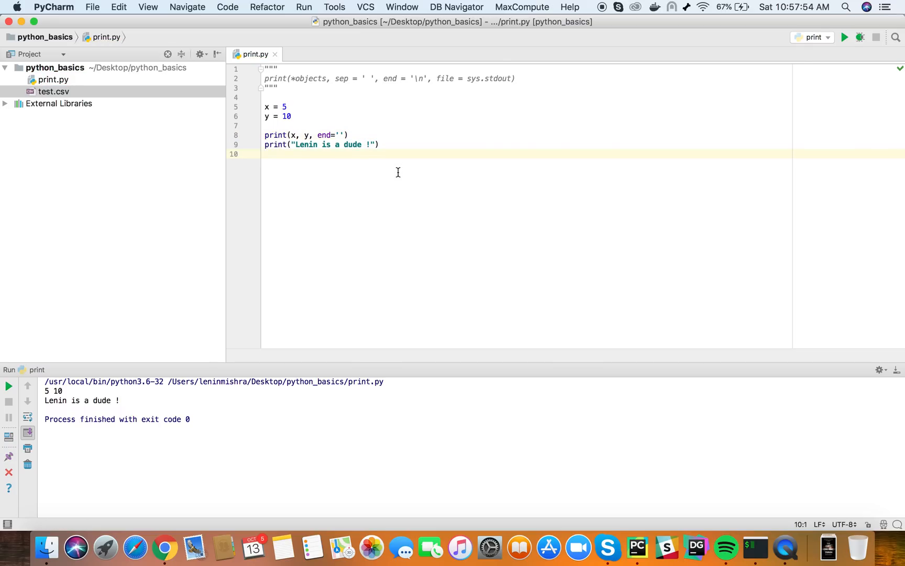
right_click(396, 171)
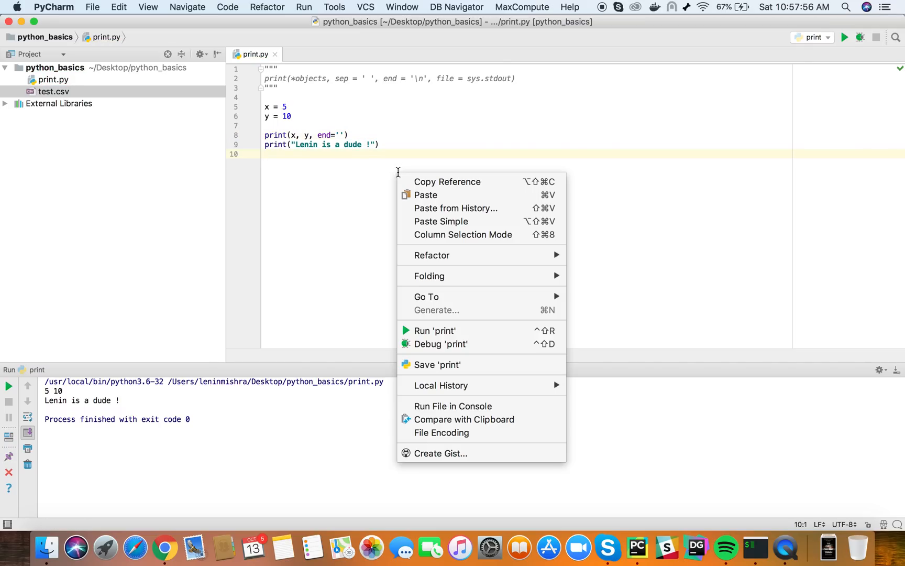
mouse_move(389, 223)
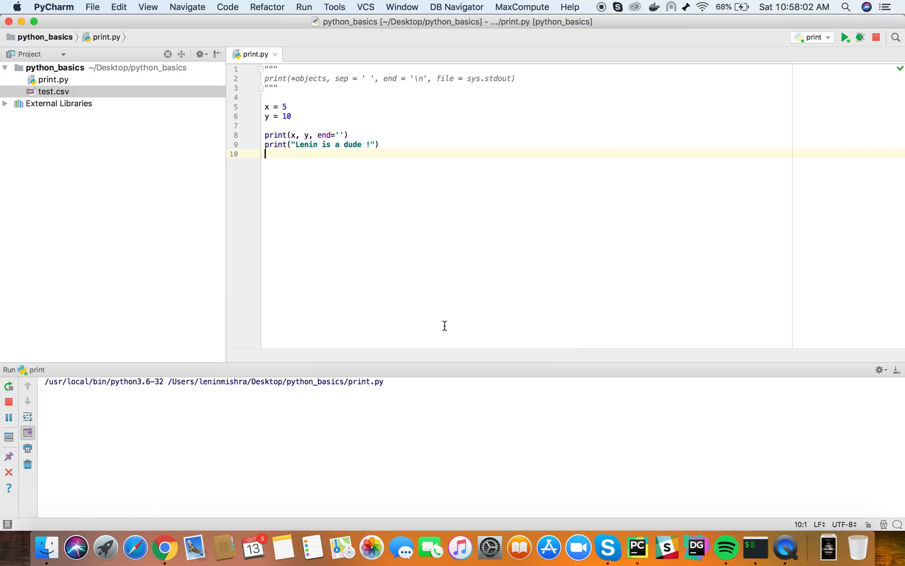
left_click(844, 38)
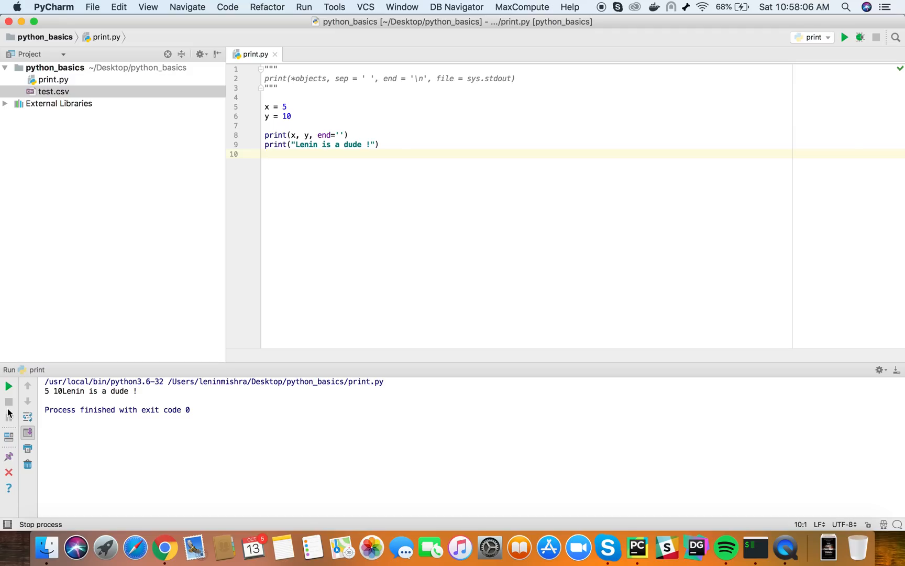
mouse_move(311, 169)
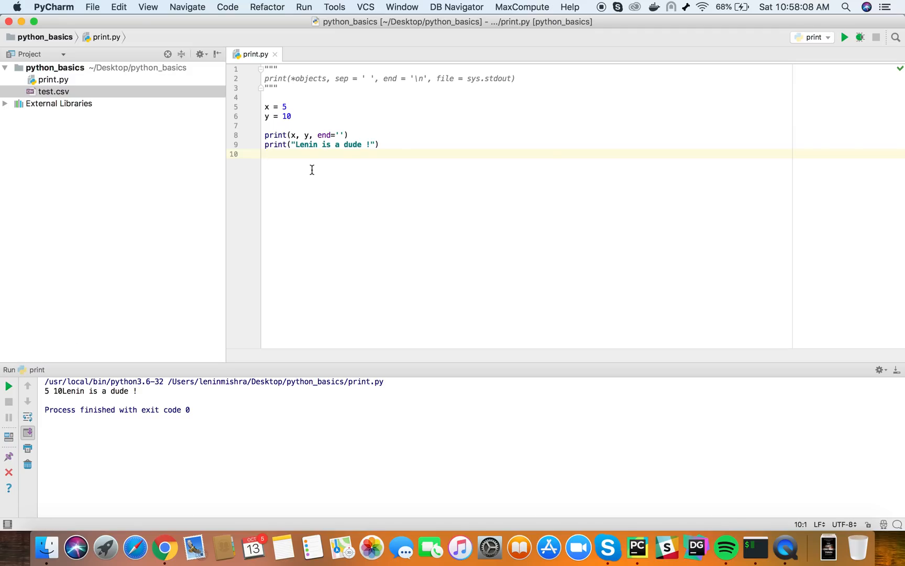